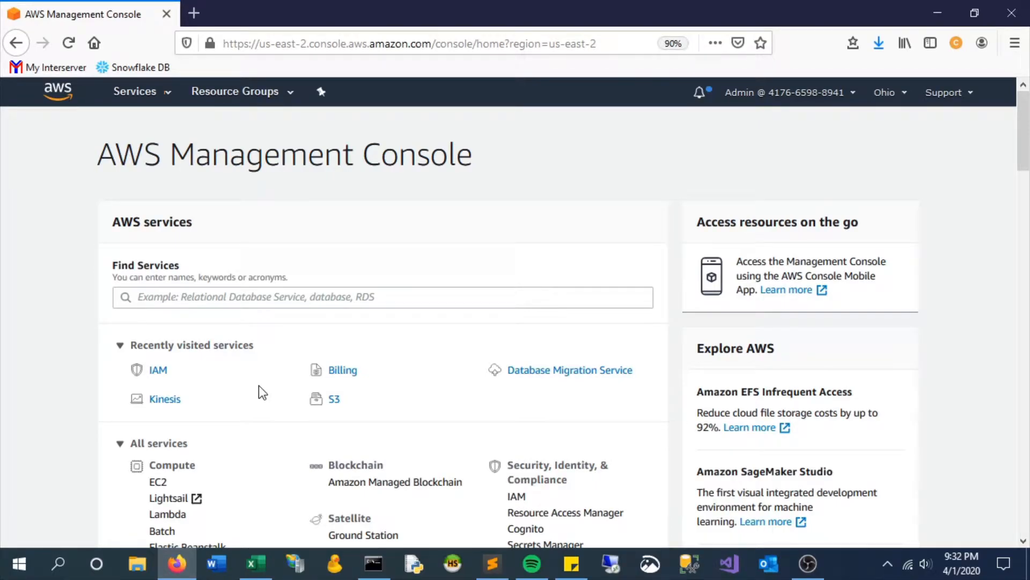
# Go to the Amazon Kinesis dashboard from the recently visited services.
pyautogui.click(135, 91)
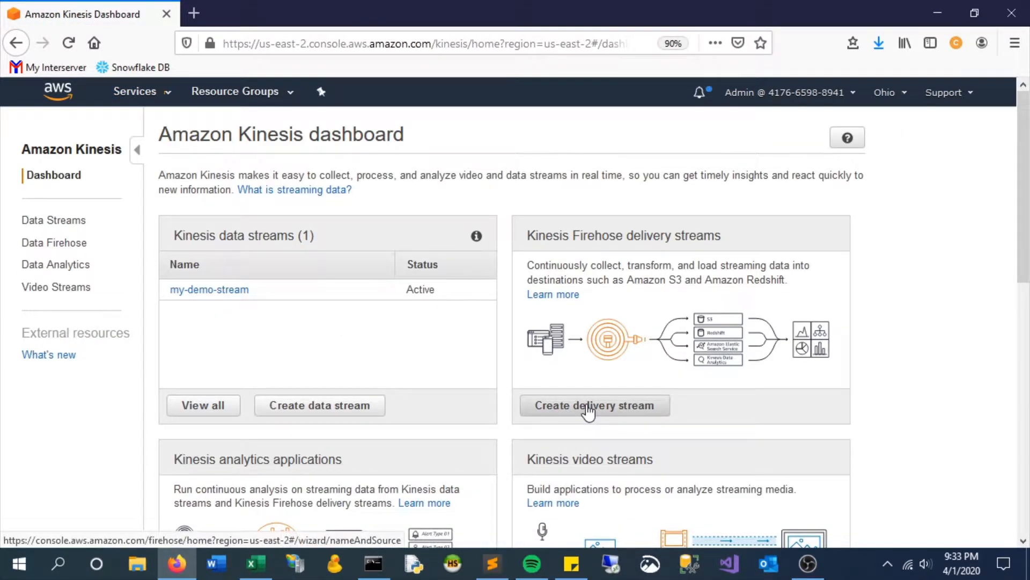
# Begin a new Firehose delivery stream named demo-firehose.
pyautogui.click(593, 405)
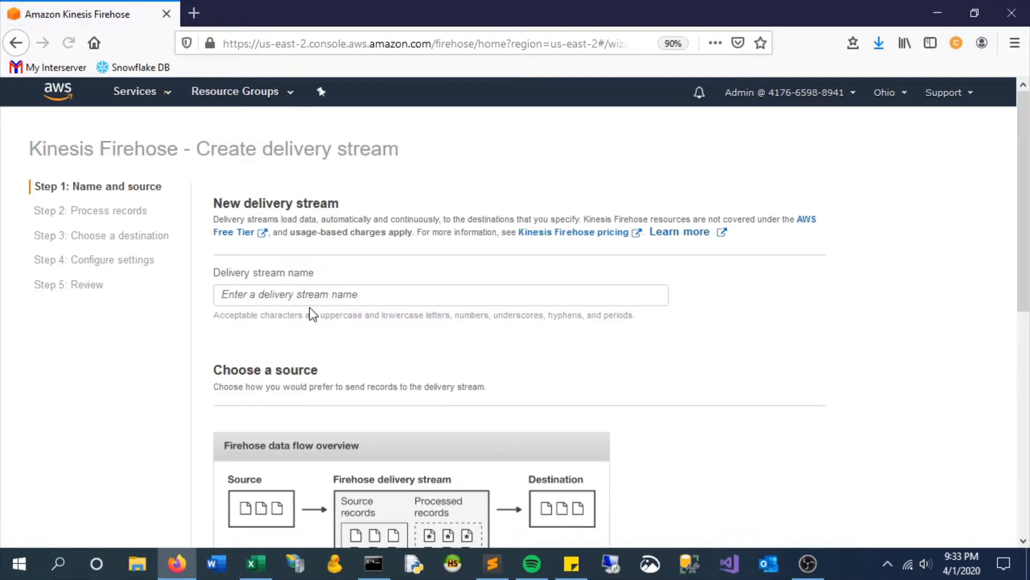
pyautogui.click(440, 294)
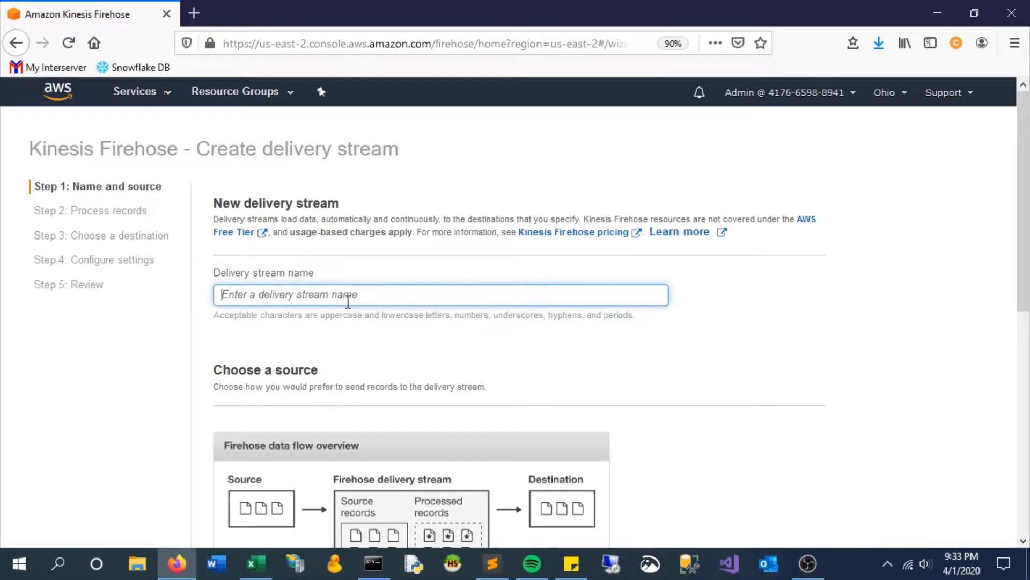
pyautogui.write('demo-')
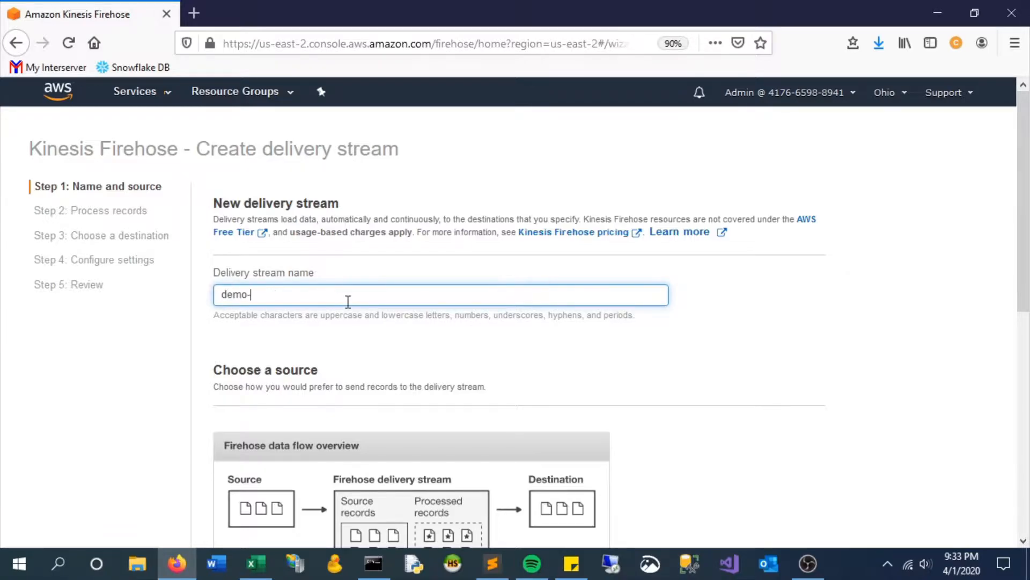
pyautogui.write('firehose')
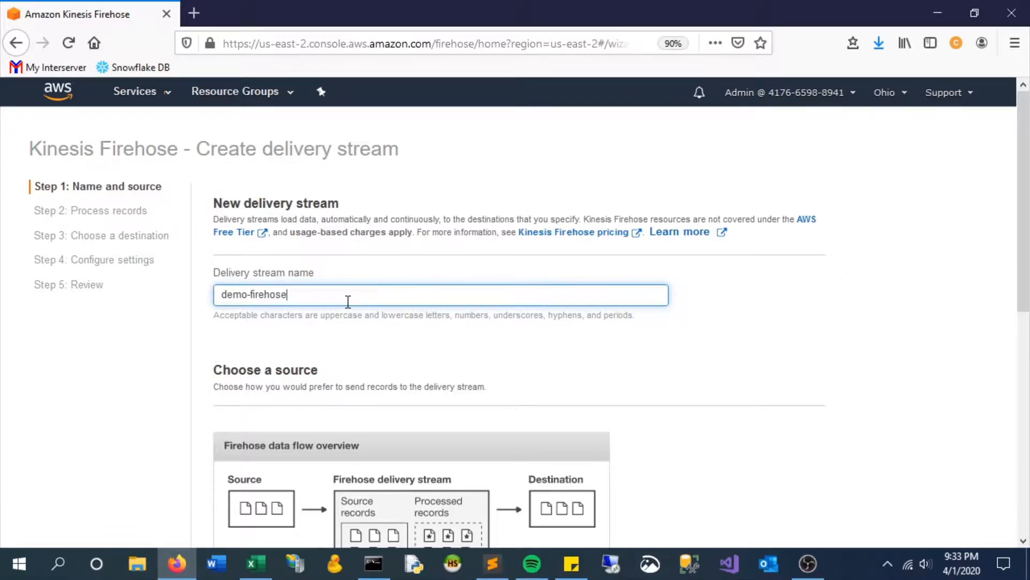
# Use Kinesis data stream my-demo-stream as the source of records.
pyautogui.scroll(-3)
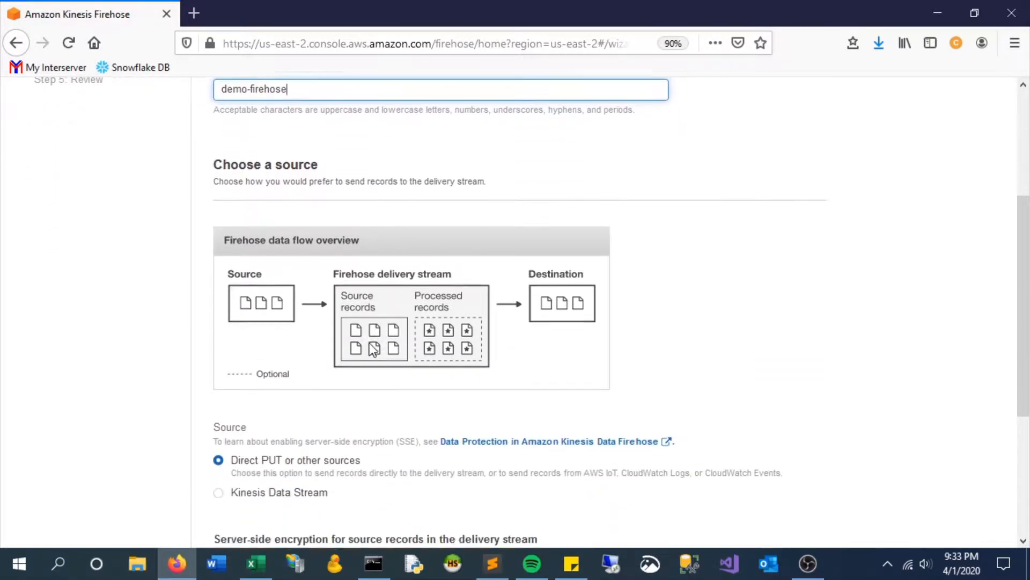
pyautogui.scroll(-3)
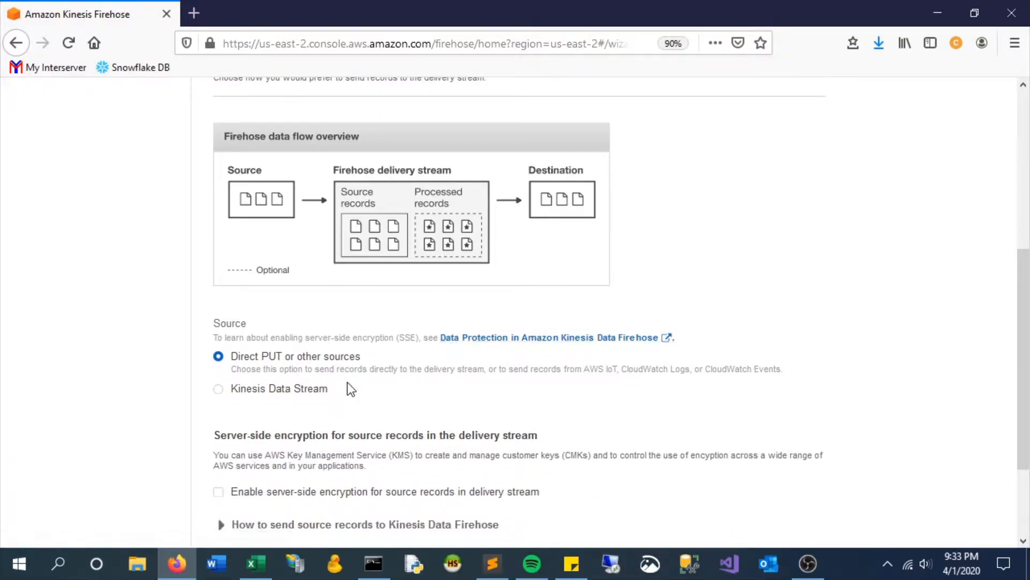
pyautogui.click(218, 387)
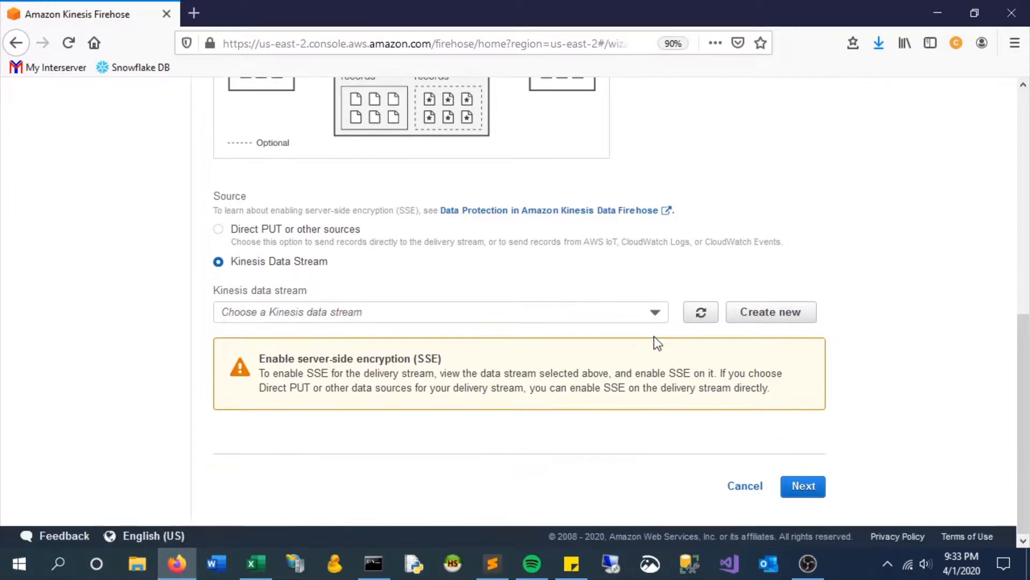
pyautogui.click(440, 311)
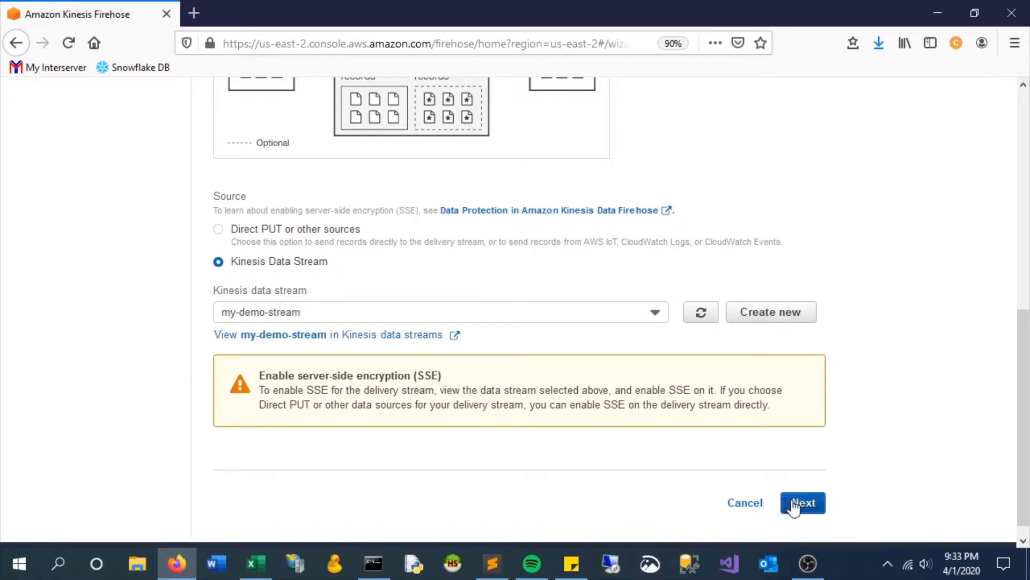
# Proceed to Process records, leaving Lambda transformation and format conversion disabled.
pyautogui.click(802, 502)
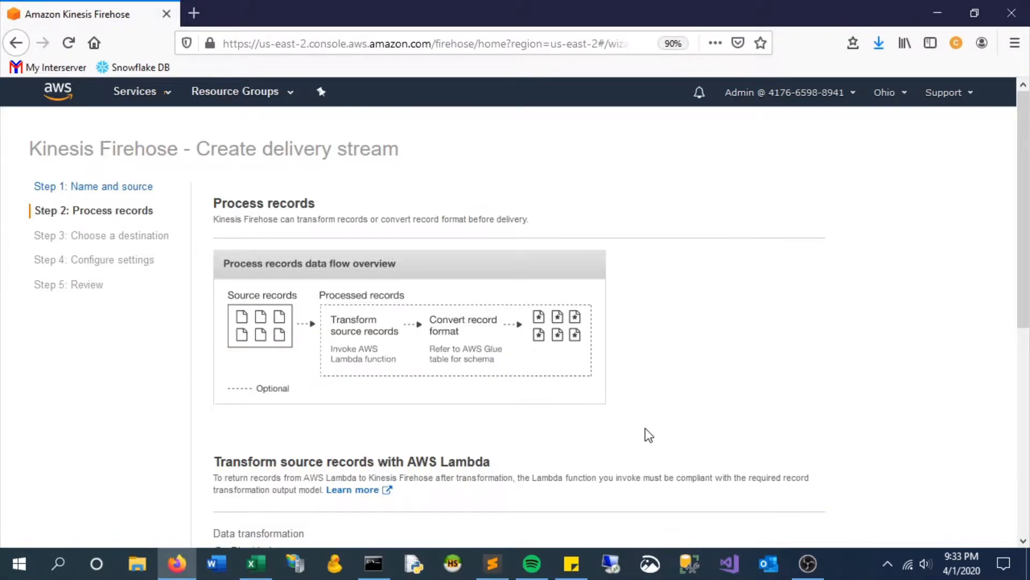
pyautogui.scroll(-3)
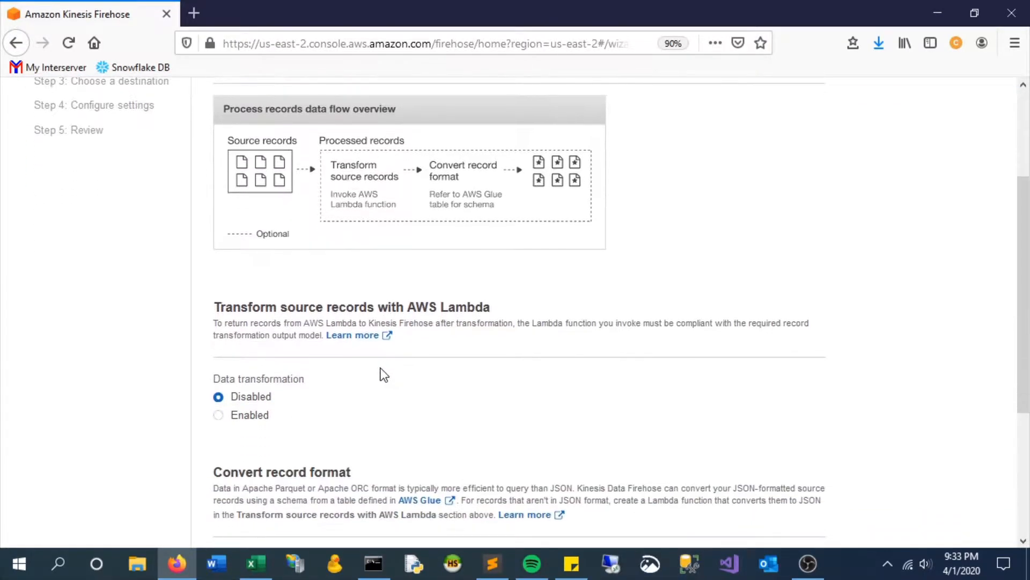
pyautogui.scroll(-3)
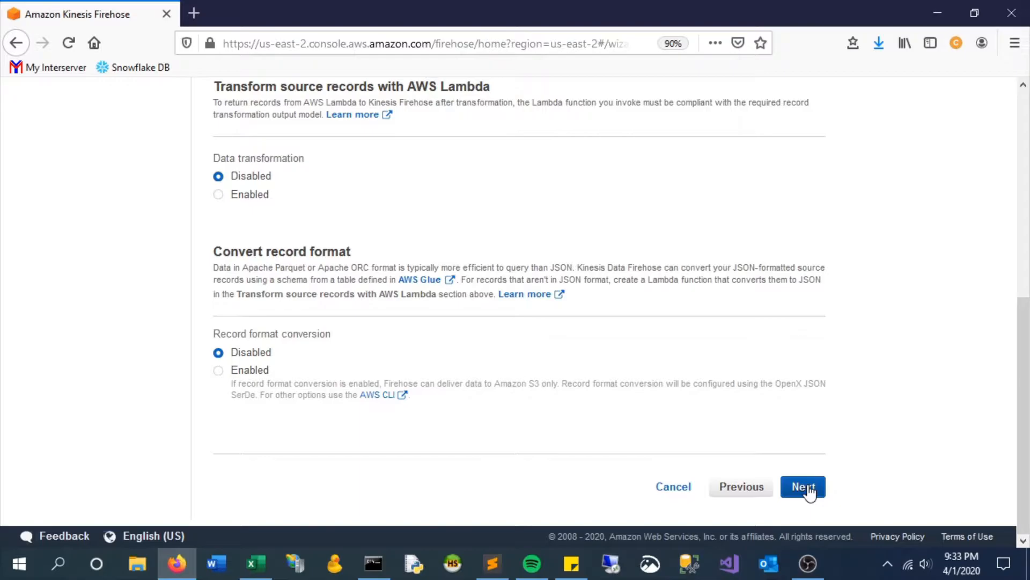
# Choose Amazon S3 as destination with bucket my-aws-test-bucket-1234.
pyautogui.click(803, 486)
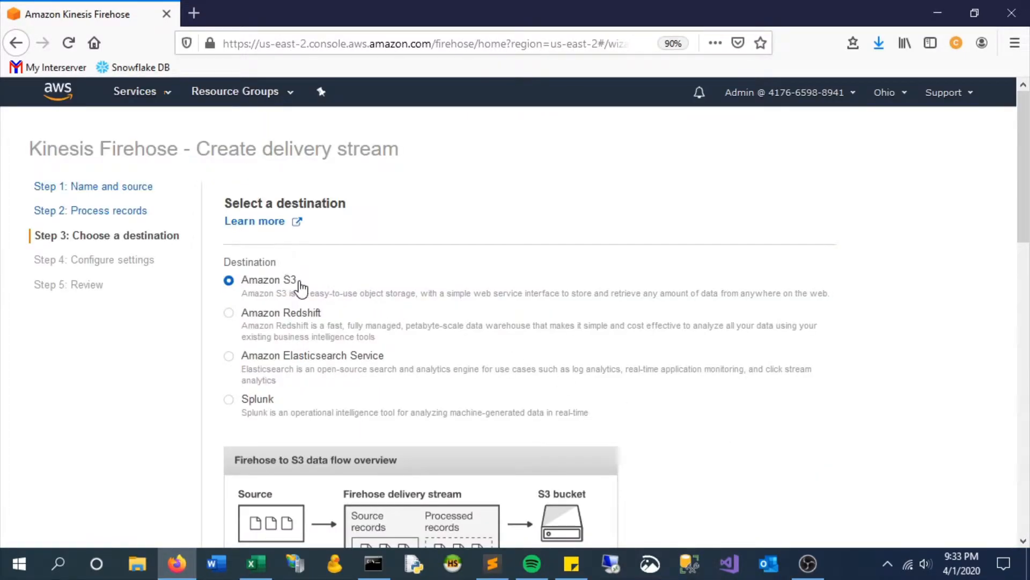
pyautogui.moveTo(263, 246)
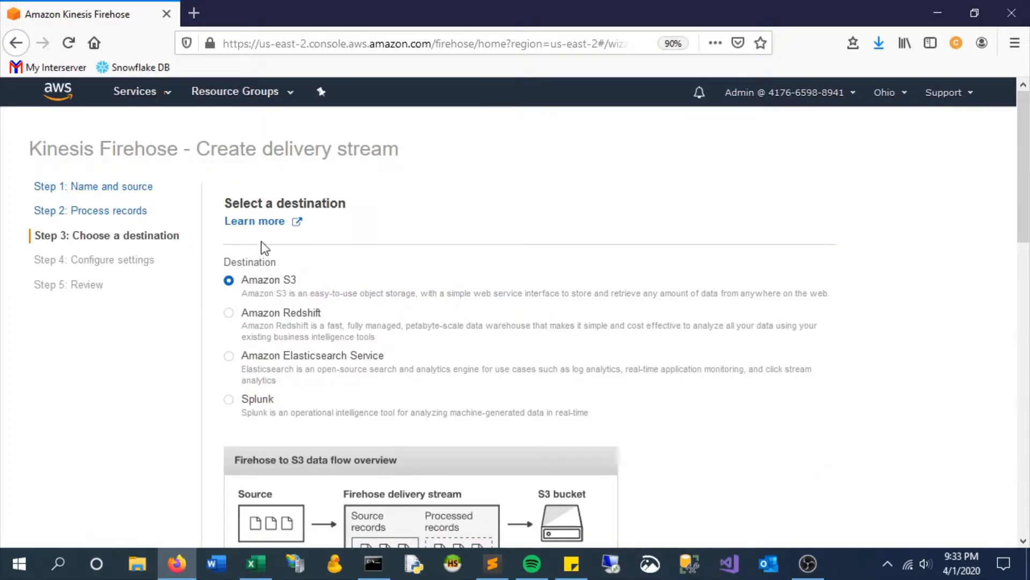
pyautogui.moveTo(276, 229)
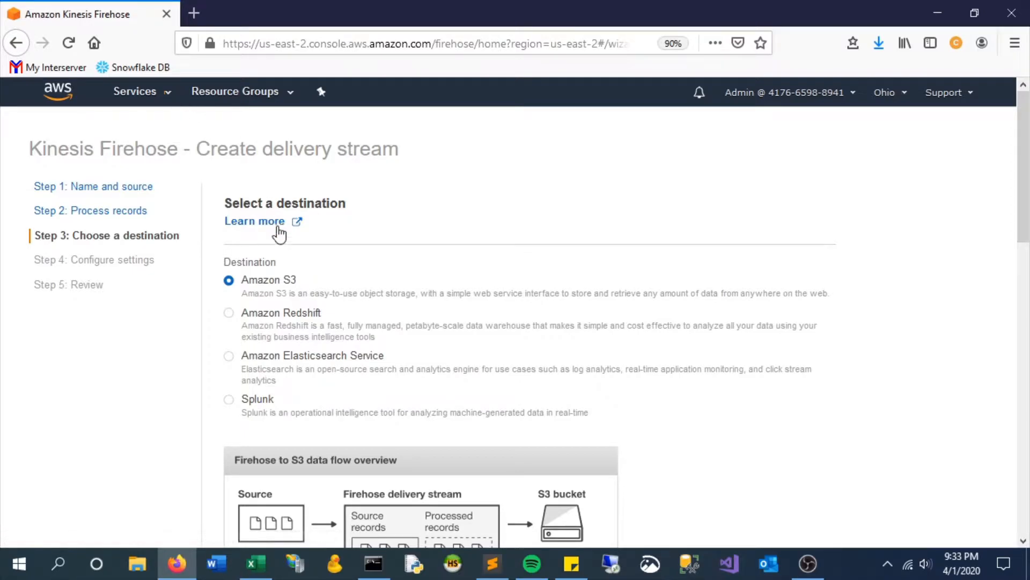
pyautogui.scroll(-3)
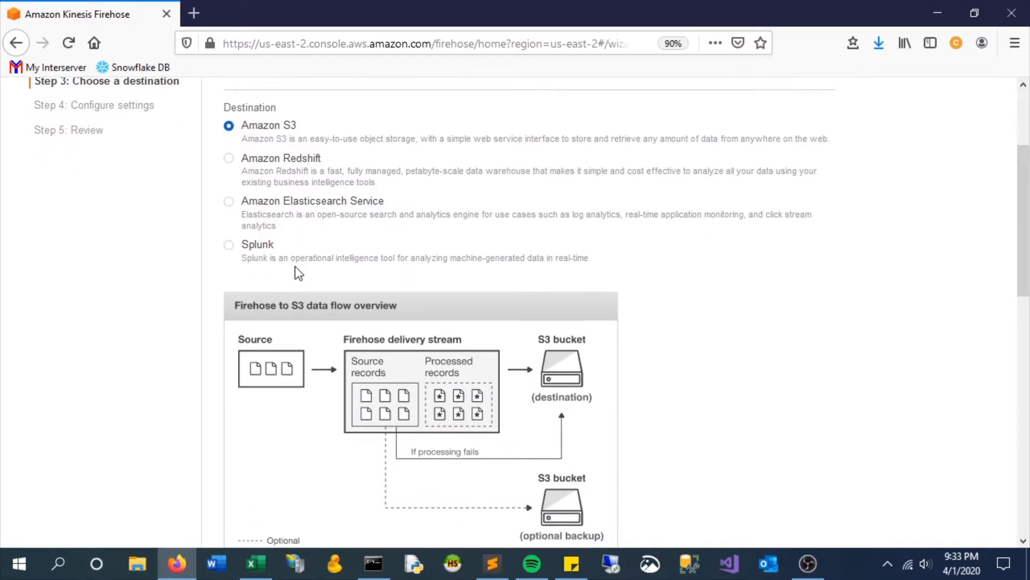
pyautogui.scroll(-3)
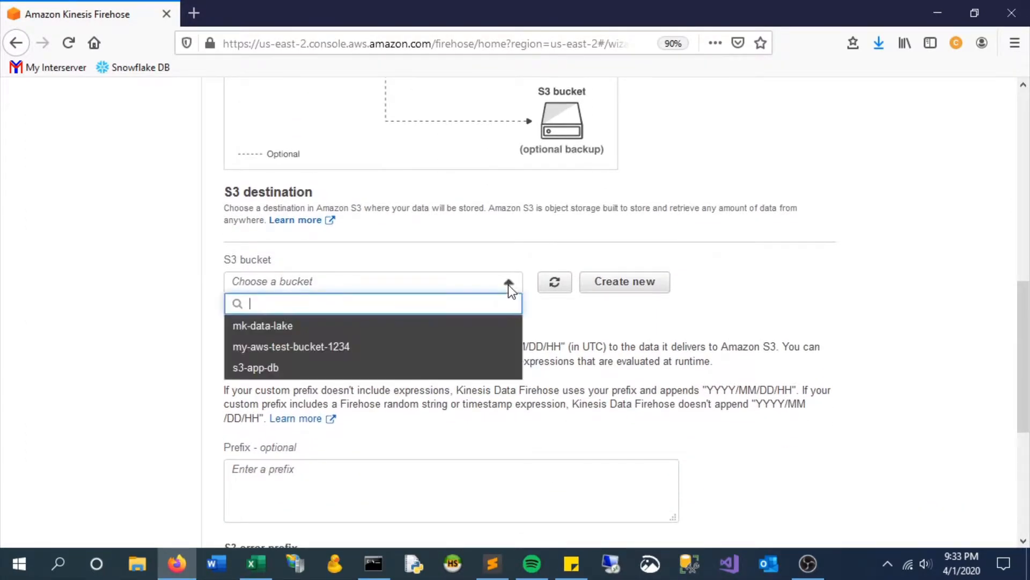
pyautogui.click(291, 347)
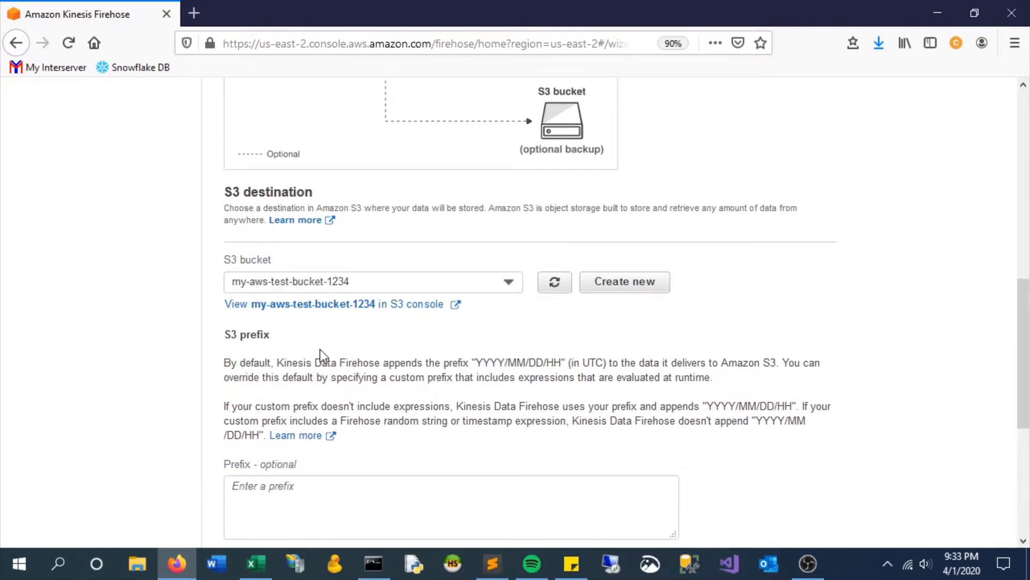
# View the bucket's contents in the S3 console, then resume the wizard.
pyautogui.click(312, 304)
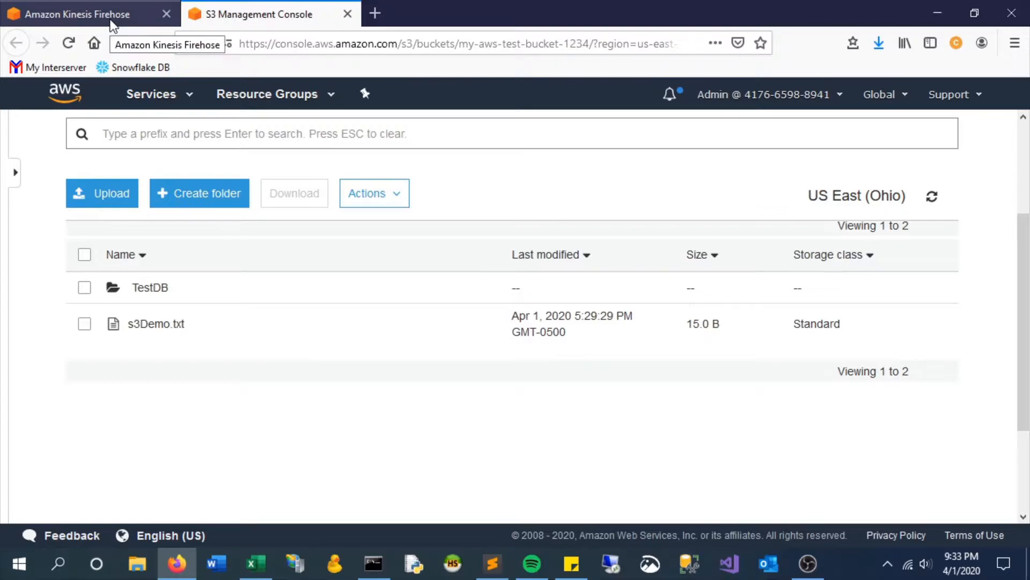
pyautogui.click(78, 14)
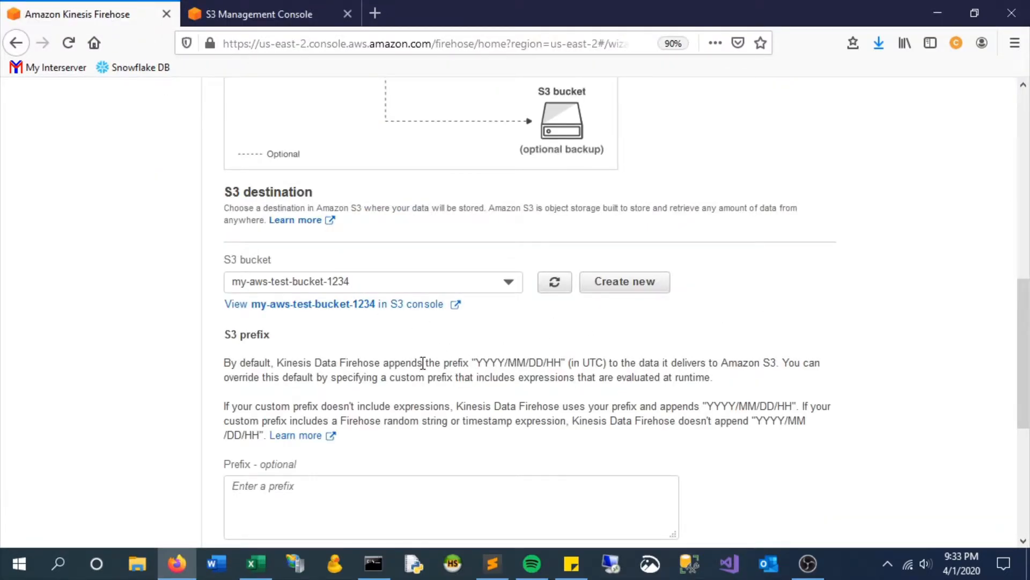
pyautogui.scroll(-3)
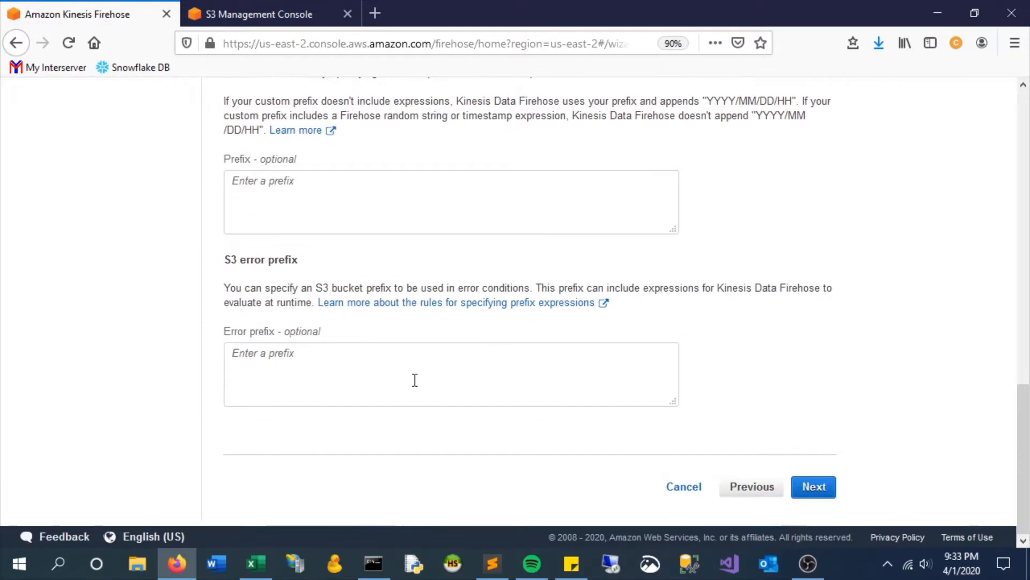
# Configure settings with 1 MB buffer size and 60-second buffer interval, down to Permissions.
pyautogui.click(813, 486)
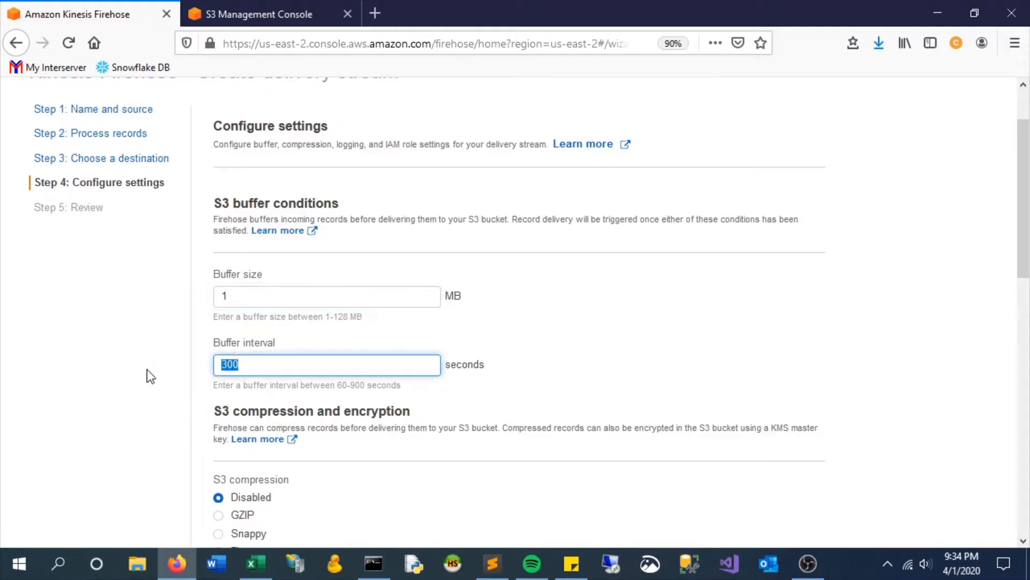
pyautogui.write('60')
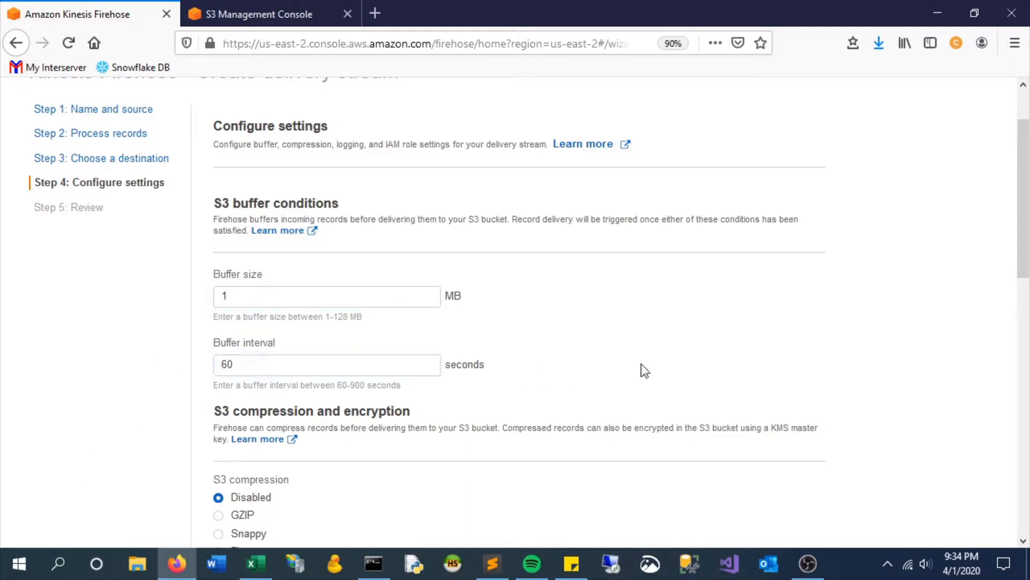
pyautogui.scroll(-3)
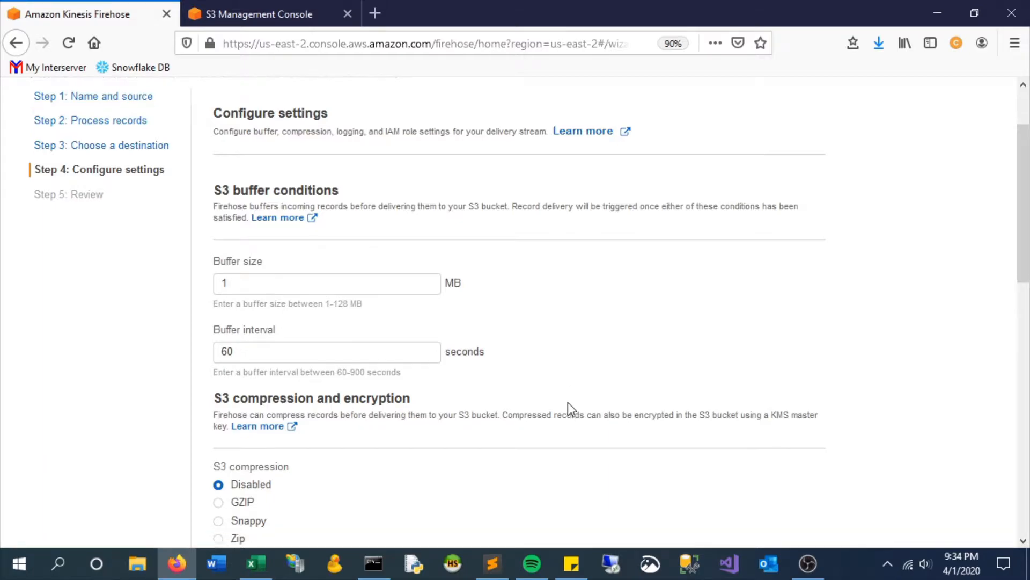
pyautogui.scroll(-3)
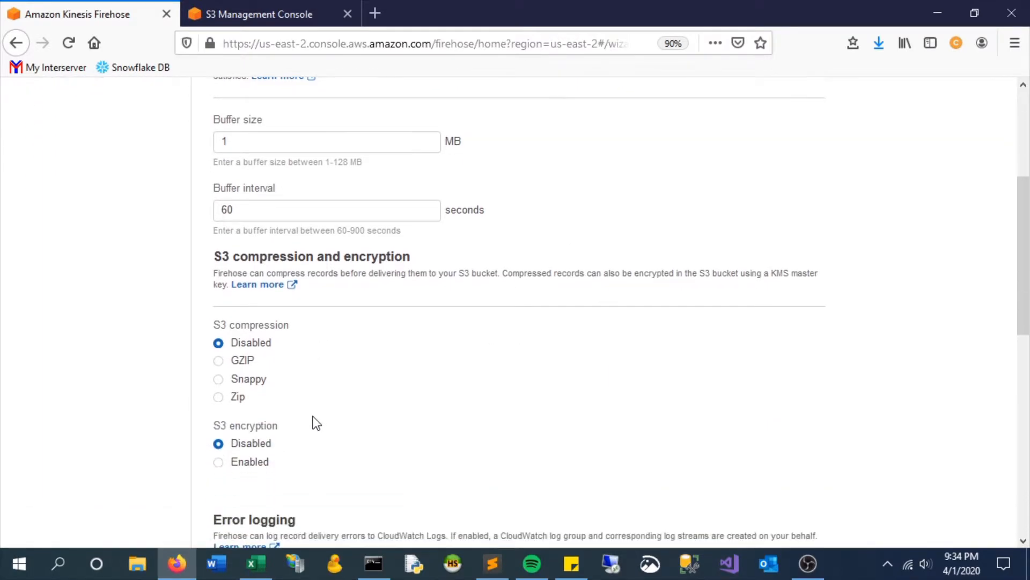
pyautogui.scroll(-3)
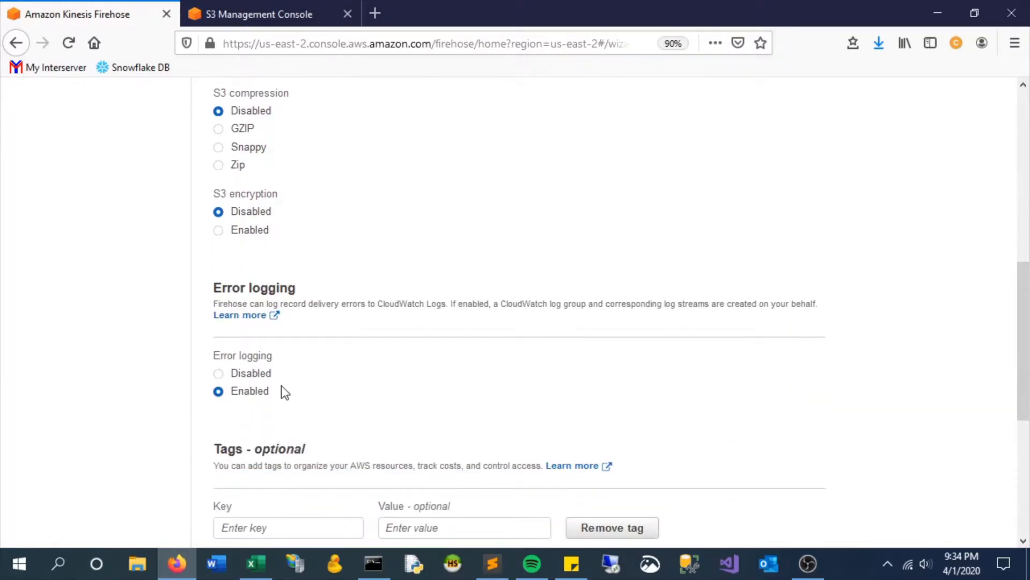
pyautogui.scroll(-3)
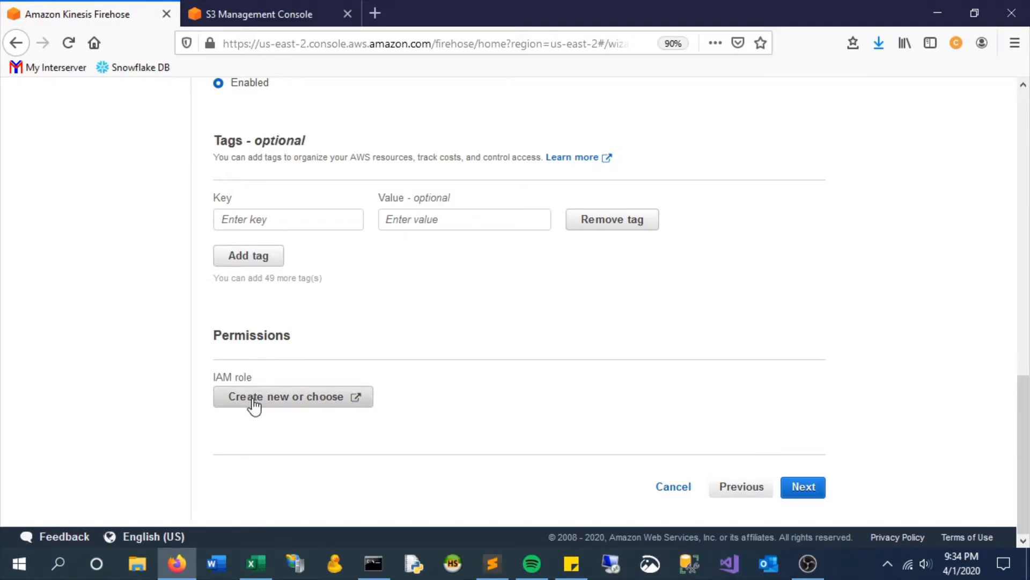
# Create and allow the firehose_delivery_role IAM role after reviewing its policy document.
pyautogui.click(286, 396)
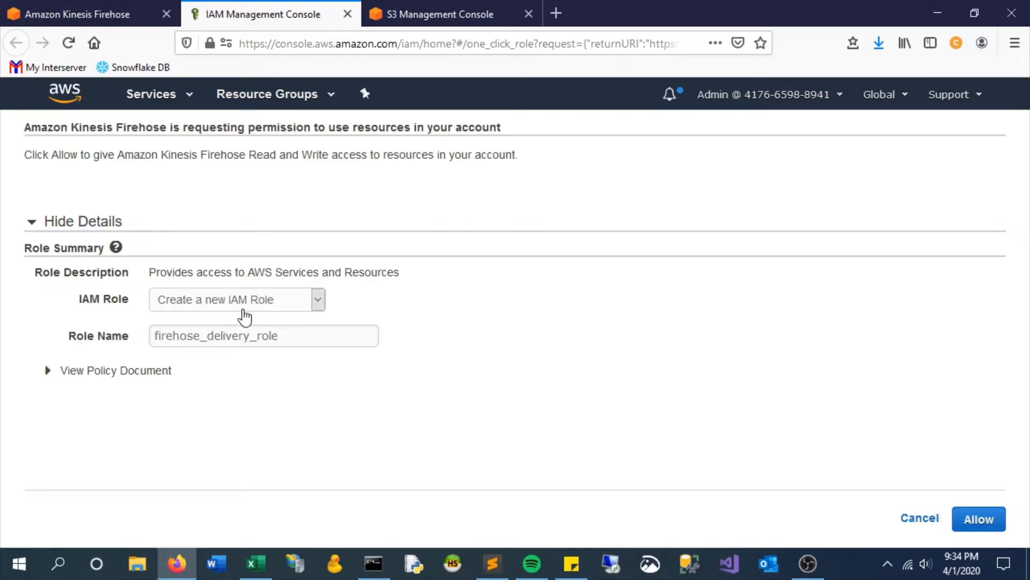
pyautogui.click(237, 300)
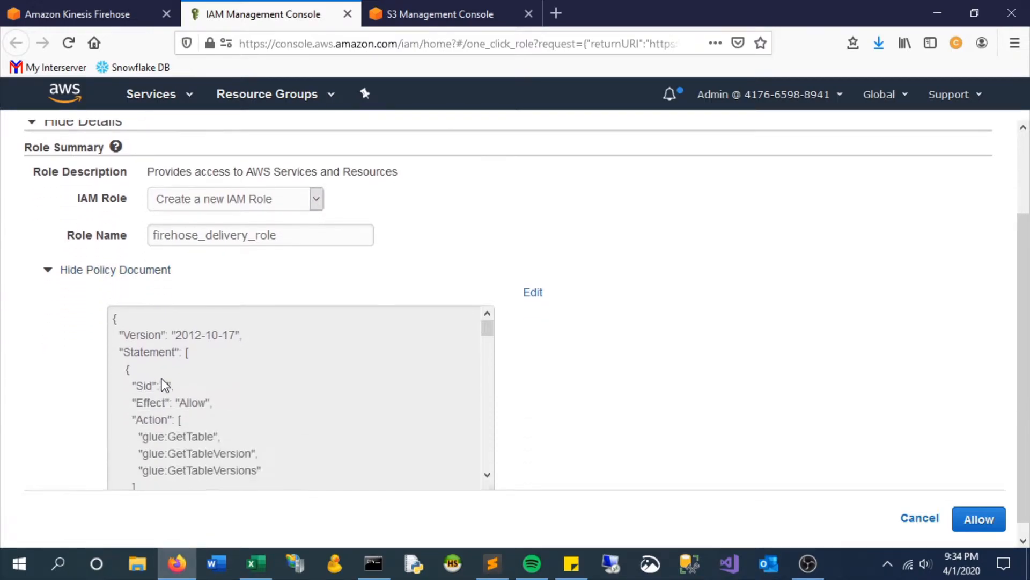
pyautogui.scroll(-3)
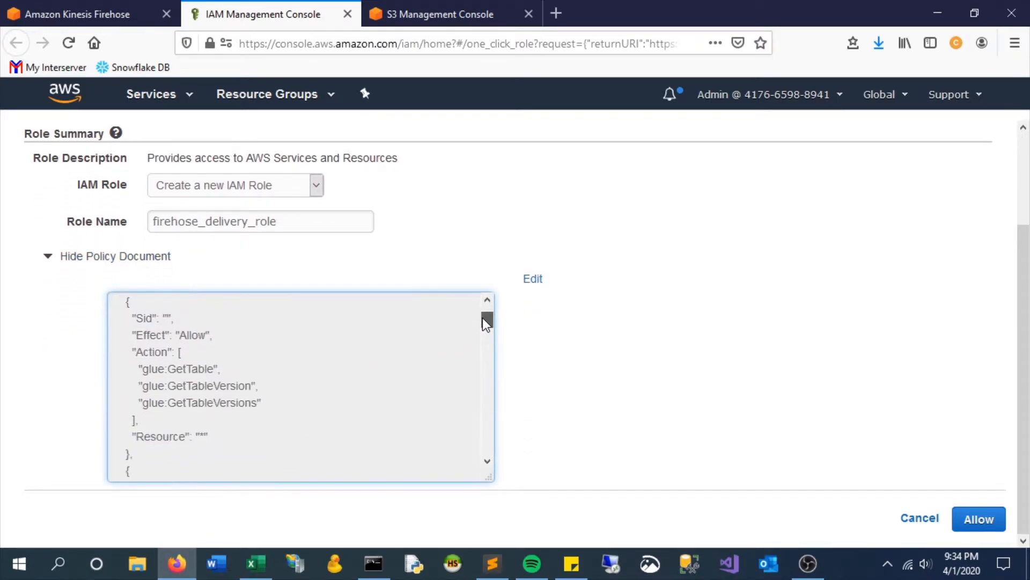
pyautogui.scroll(-3)
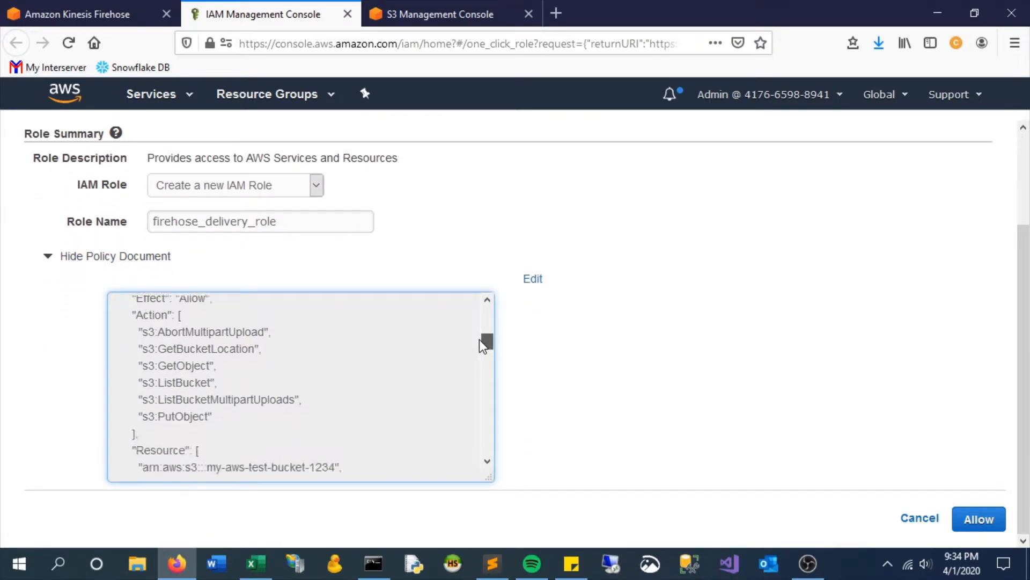
pyautogui.scroll(-3)
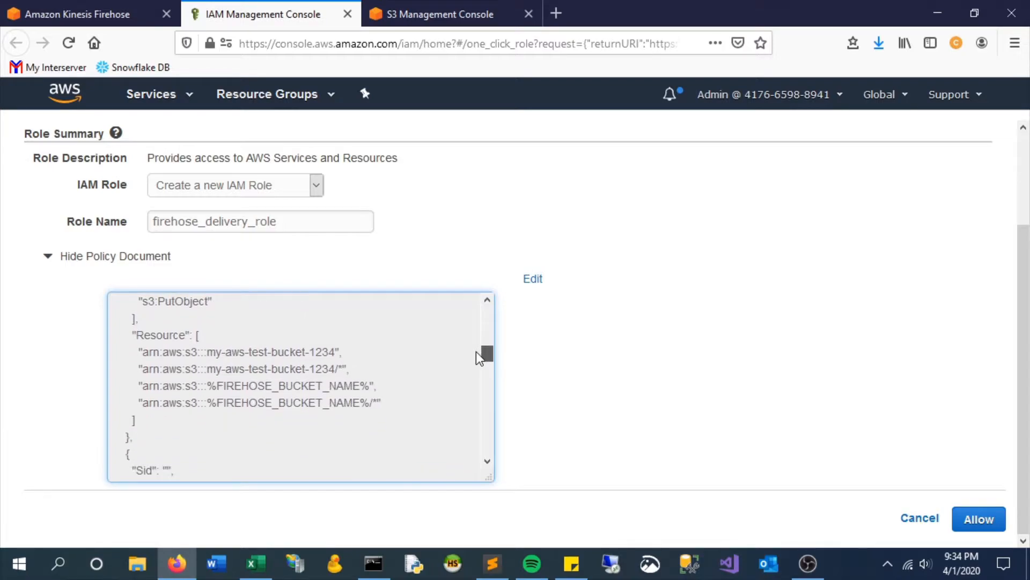
pyautogui.scroll(-3)
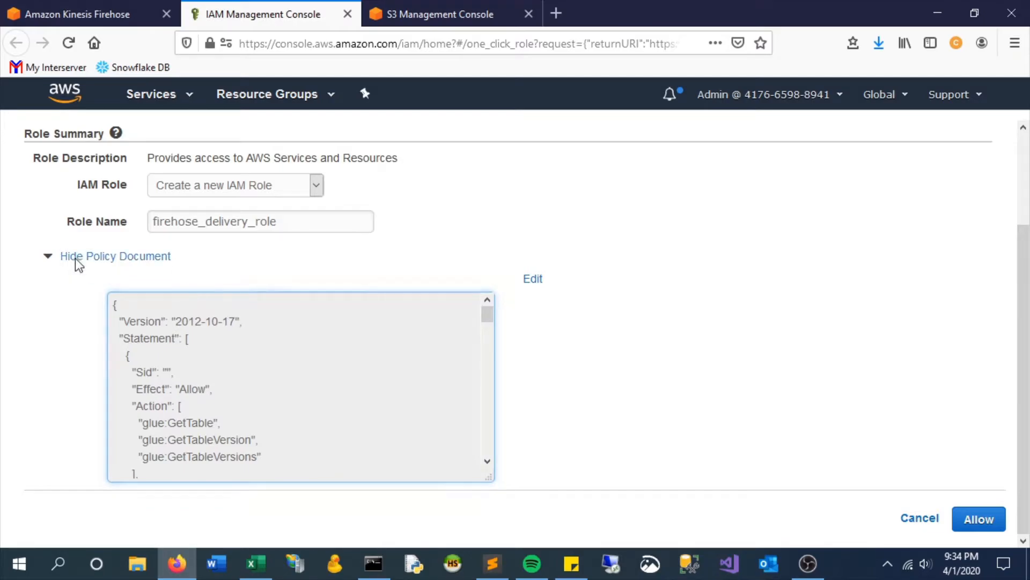
pyautogui.click(978, 518)
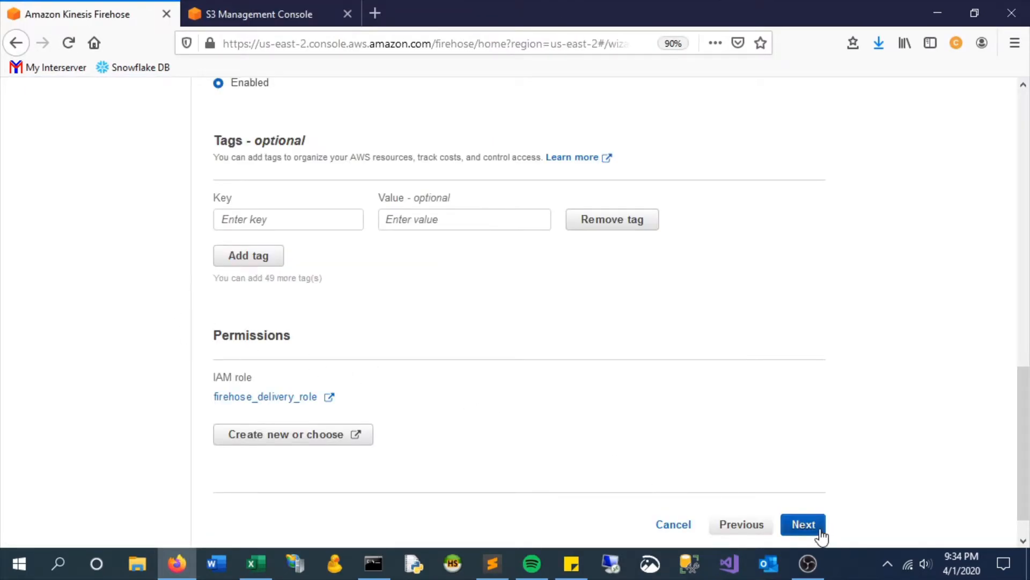
# Review the configuration and create the demo-firehose delivery stream.
pyautogui.click(803, 524)
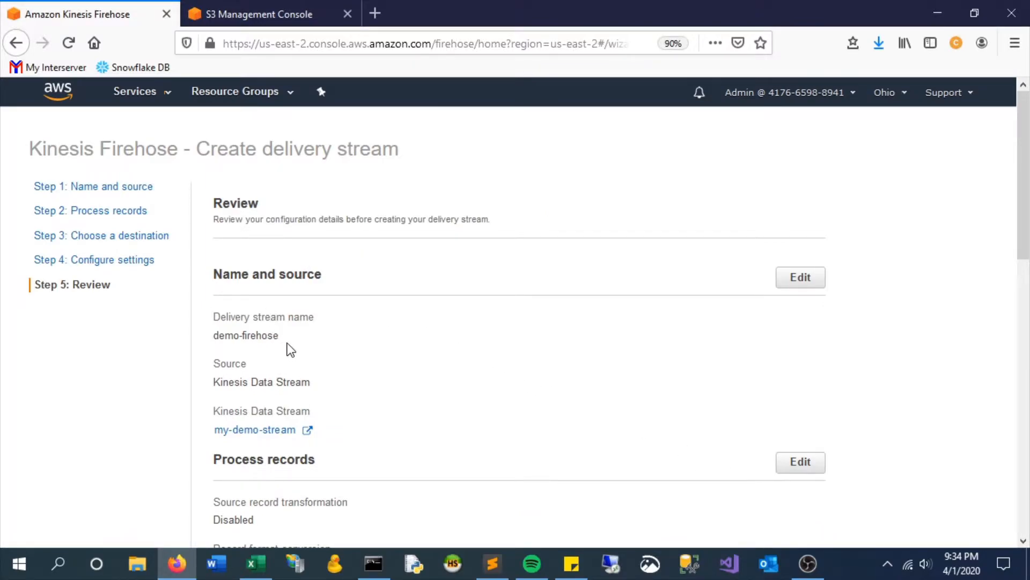
pyautogui.scroll(-3)
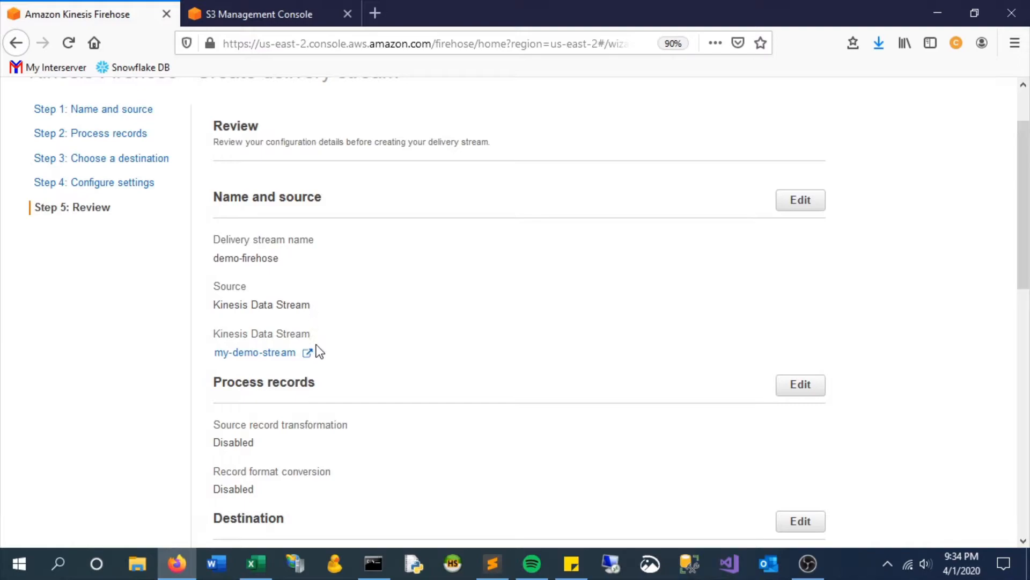
pyautogui.scroll(-3)
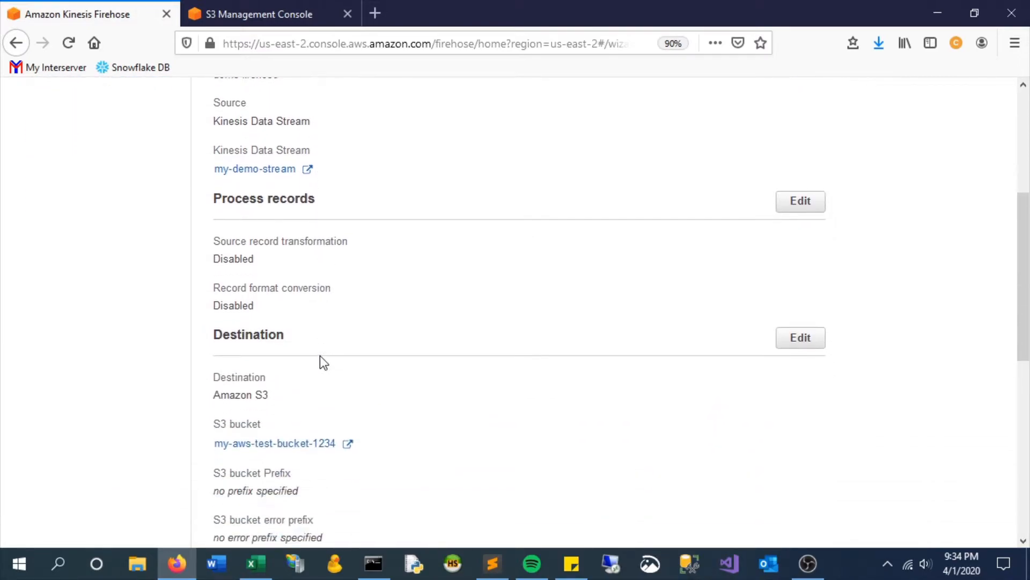
pyautogui.scroll(-3)
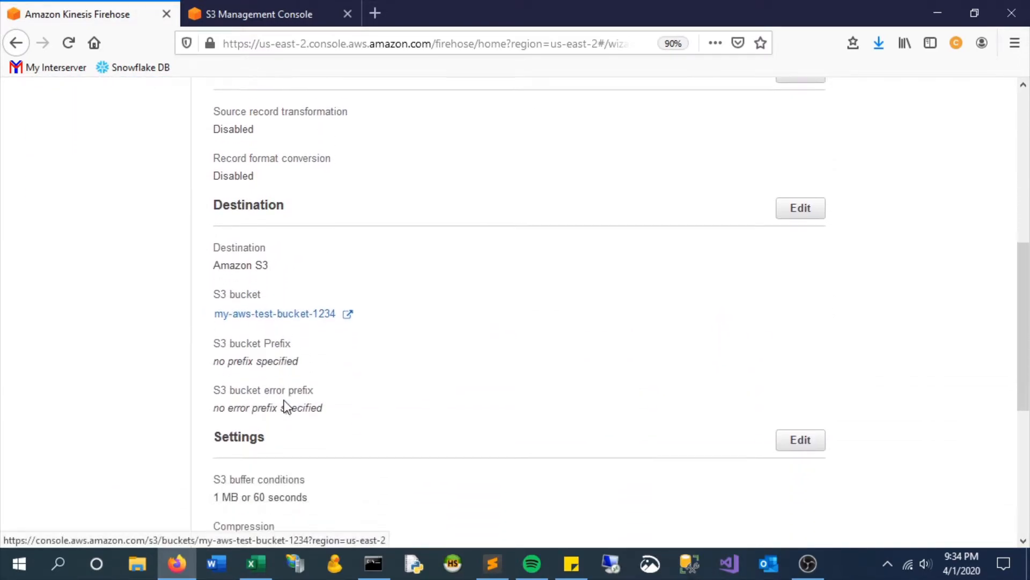
pyautogui.scroll(-3)
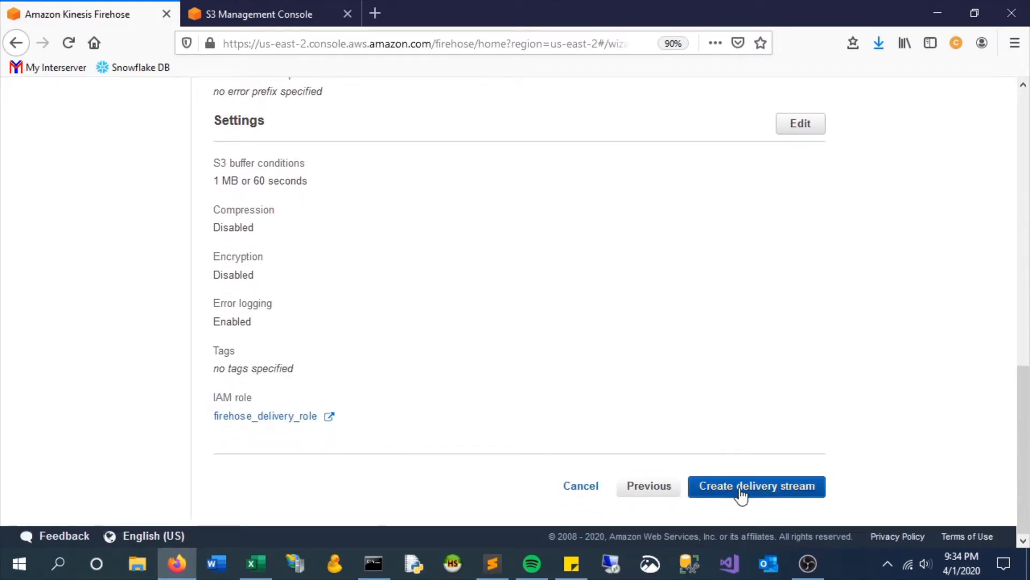
pyautogui.click(757, 486)
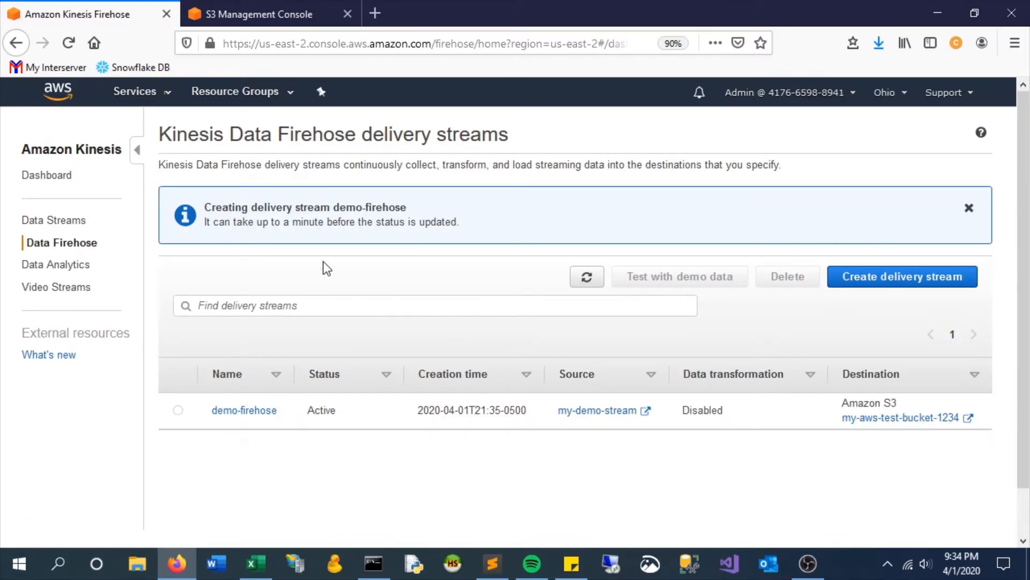
pyautogui.moveTo(347, 279)
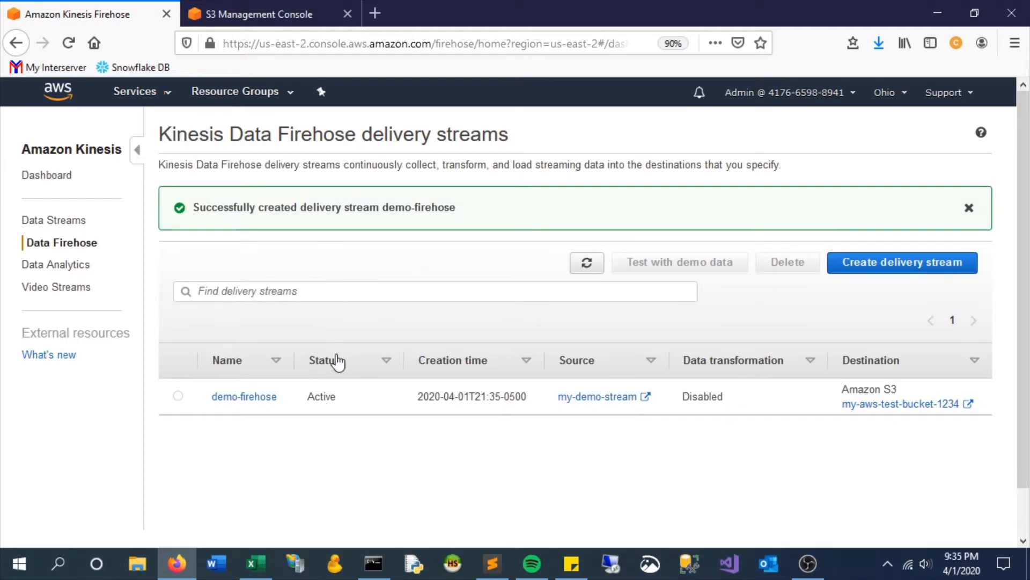
pyautogui.moveTo(452, 419)
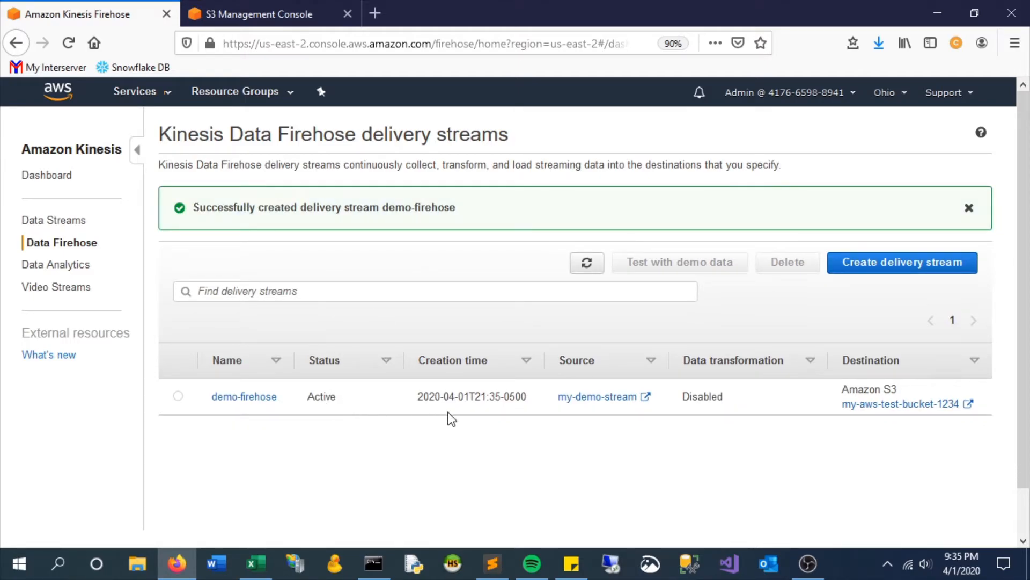
# Show demo-firehose's Monitoring metrics, with my-demo-stream's monitoring open in another tab.
pyautogui.click(243, 396)
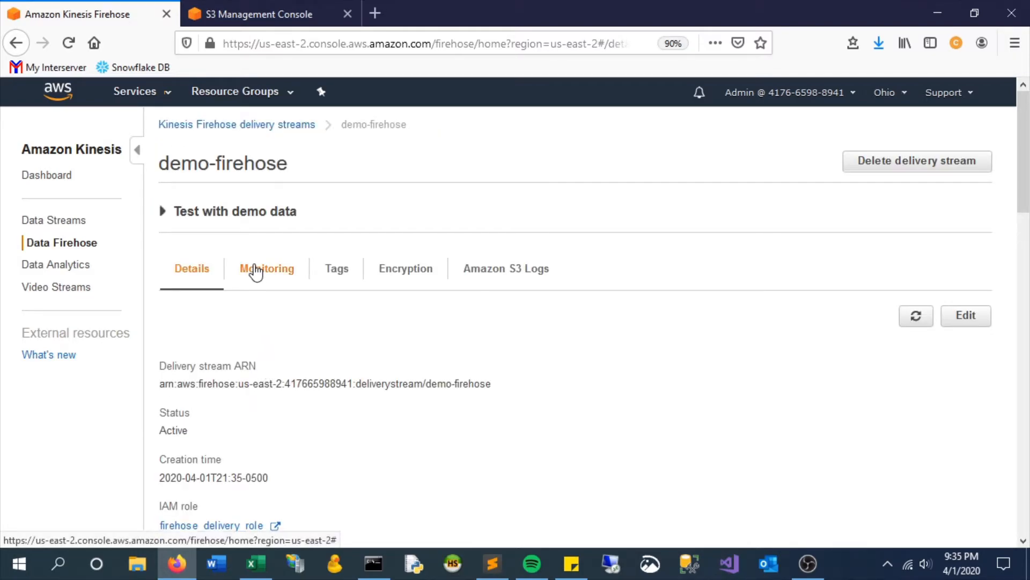
pyautogui.click(266, 269)
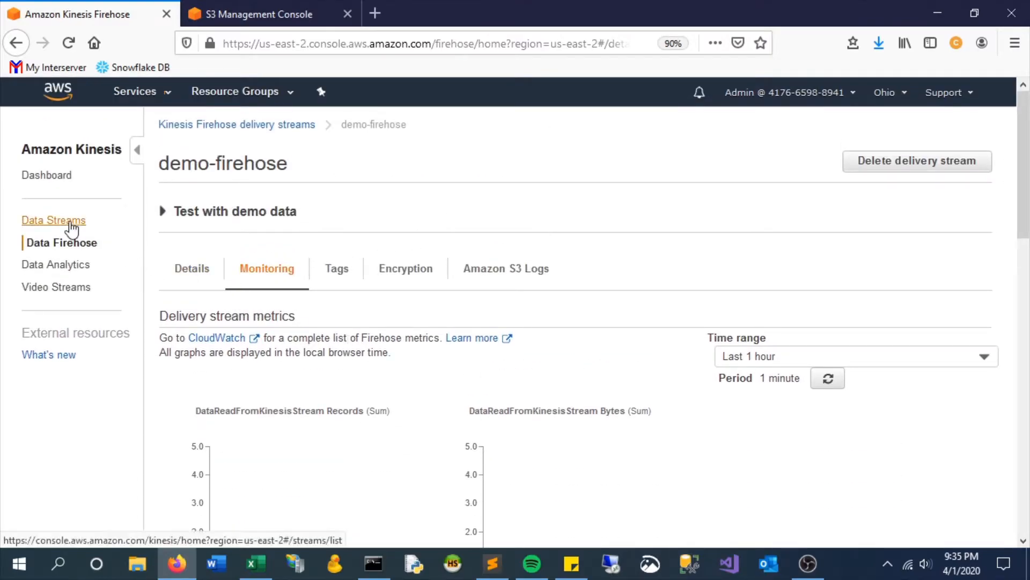
pyautogui.click(54, 220)
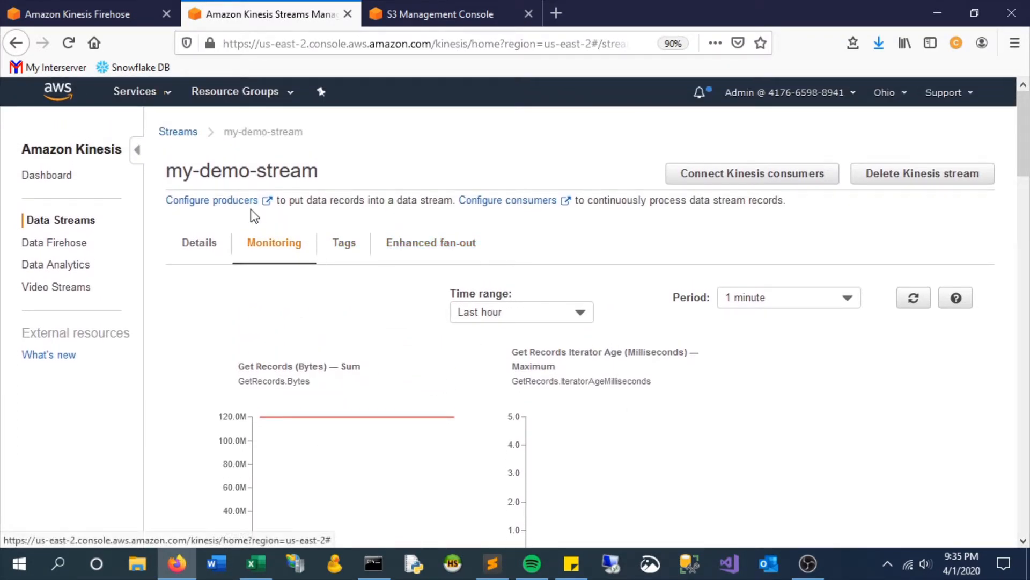
pyautogui.click(78, 14)
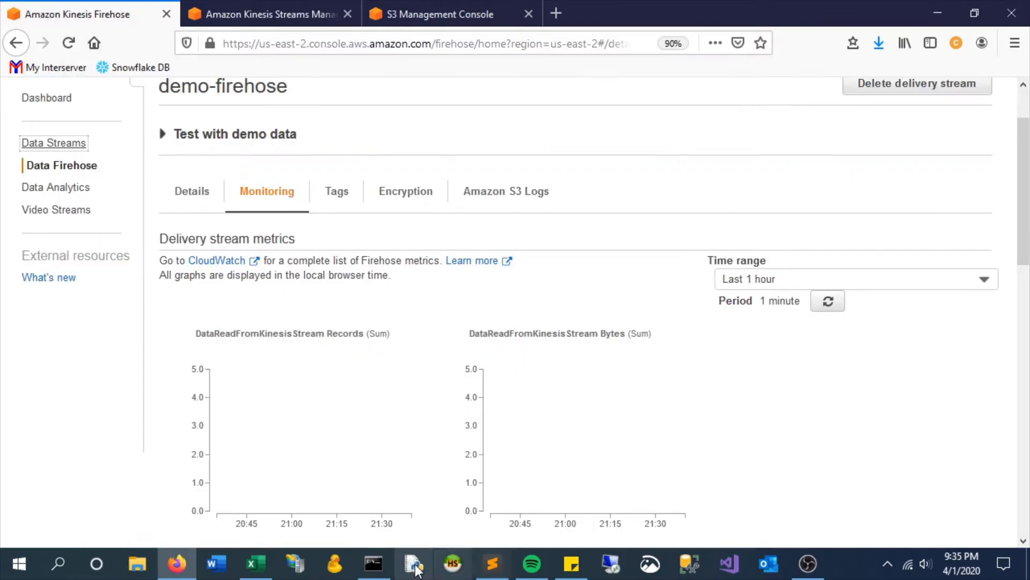
# Check kinesis.py output in Command Prompt, then switch back through the monitoring tabs.
pyautogui.click(373, 564)
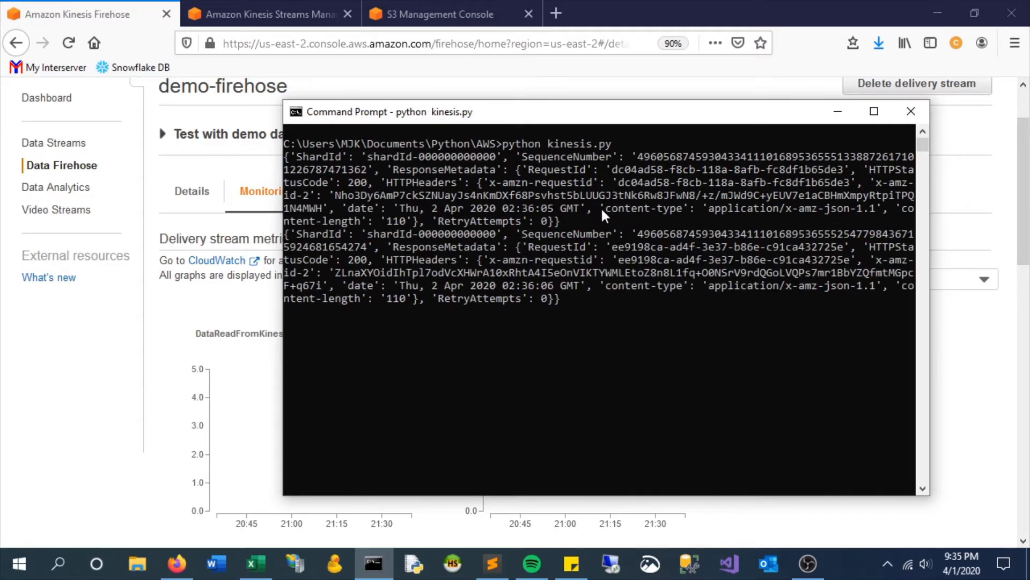
pyautogui.click(449, 14)
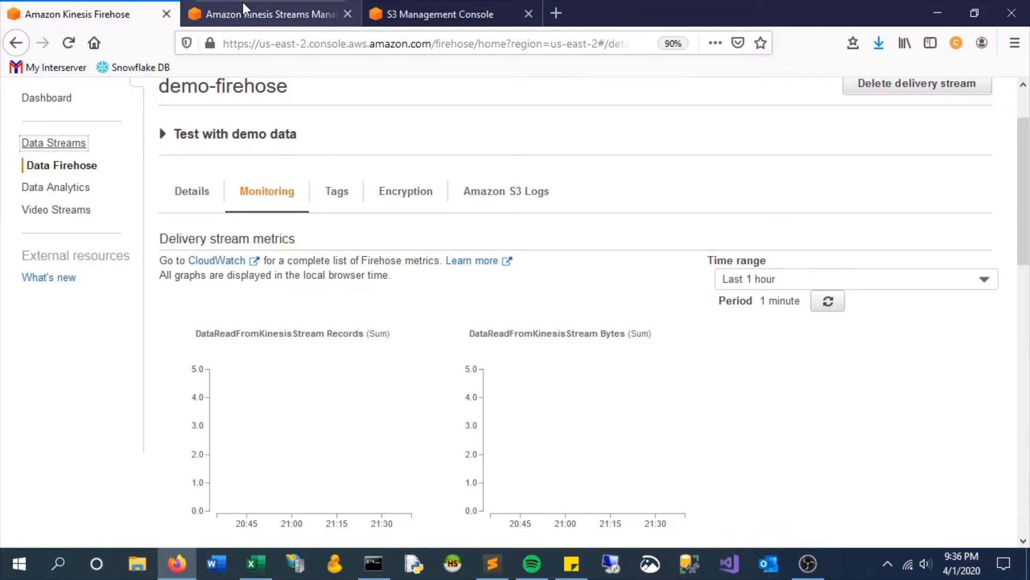
pyautogui.click(269, 14)
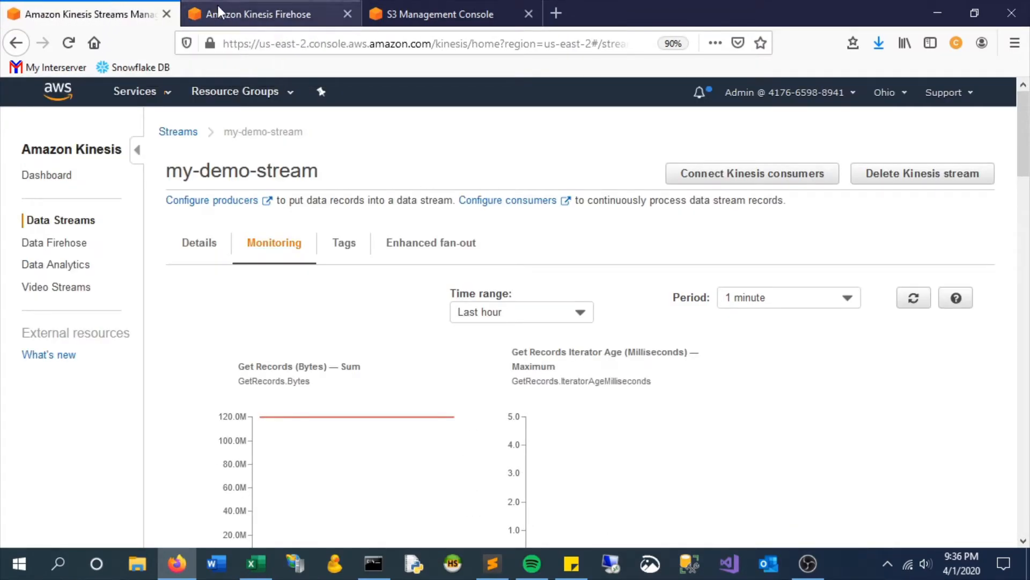
pyautogui.click(270, 14)
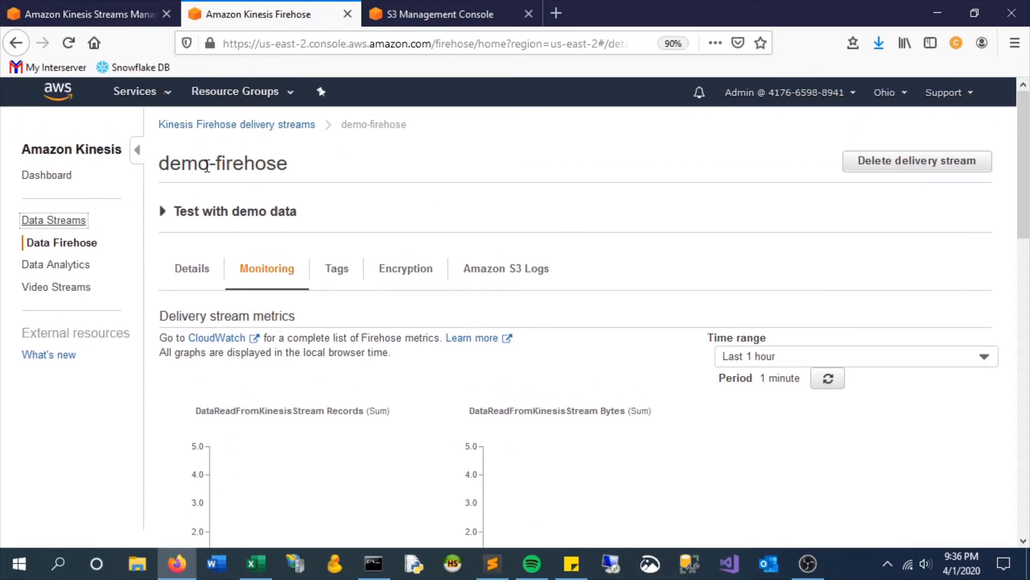
pyautogui.click(451, 13)
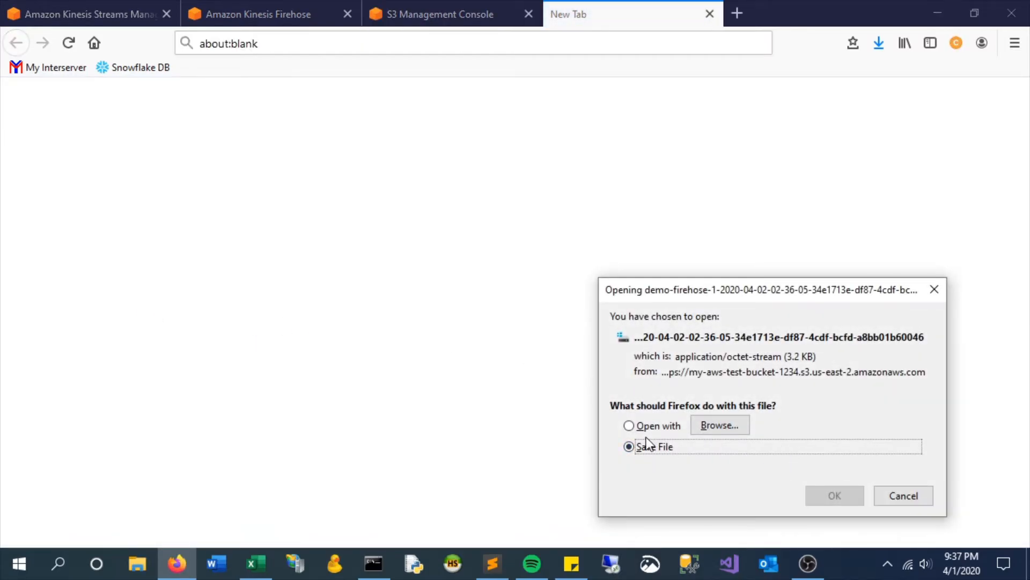
# Open the downloaded demo-firehose S3 file with Notepad to see the Hello world records.
pyautogui.click(629, 425)
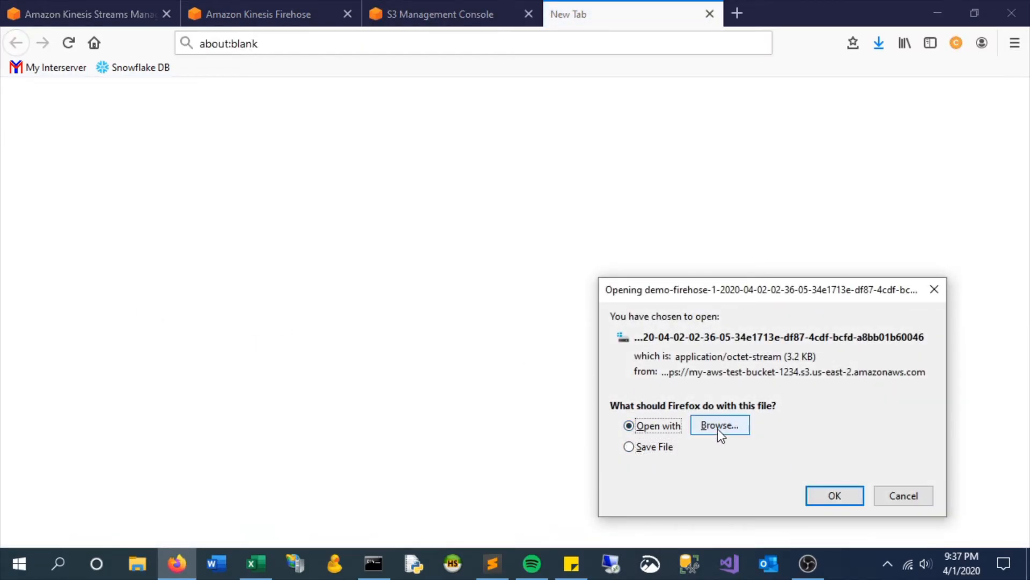
pyautogui.click(718, 425)
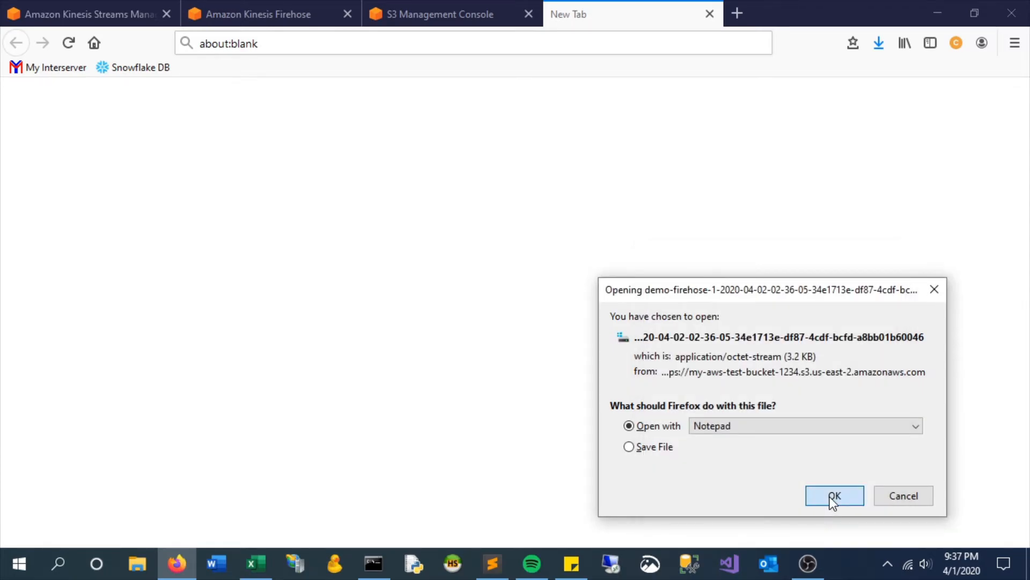
pyautogui.click(835, 496)
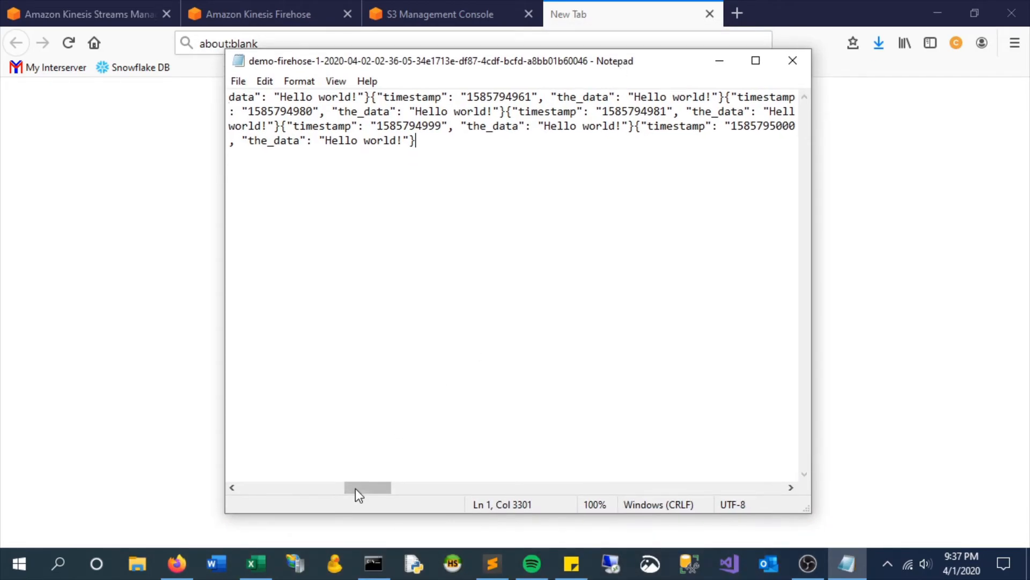
# Review the Hello world! timestamp records in Notepad and close the file.
pyautogui.moveTo(368, 487); pyautogui.dragTo(362, 487)
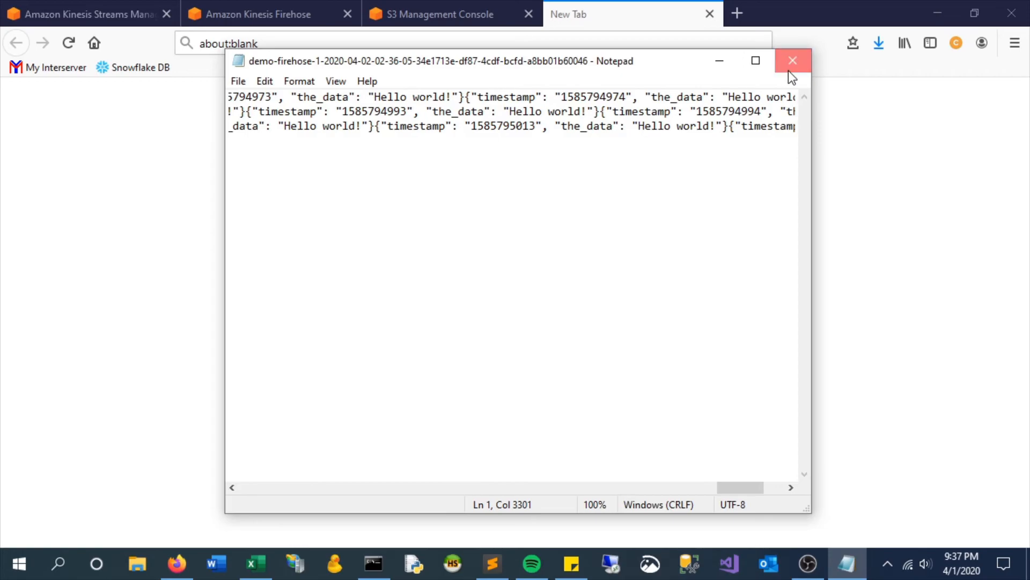
pyautogui.click(792, 60)
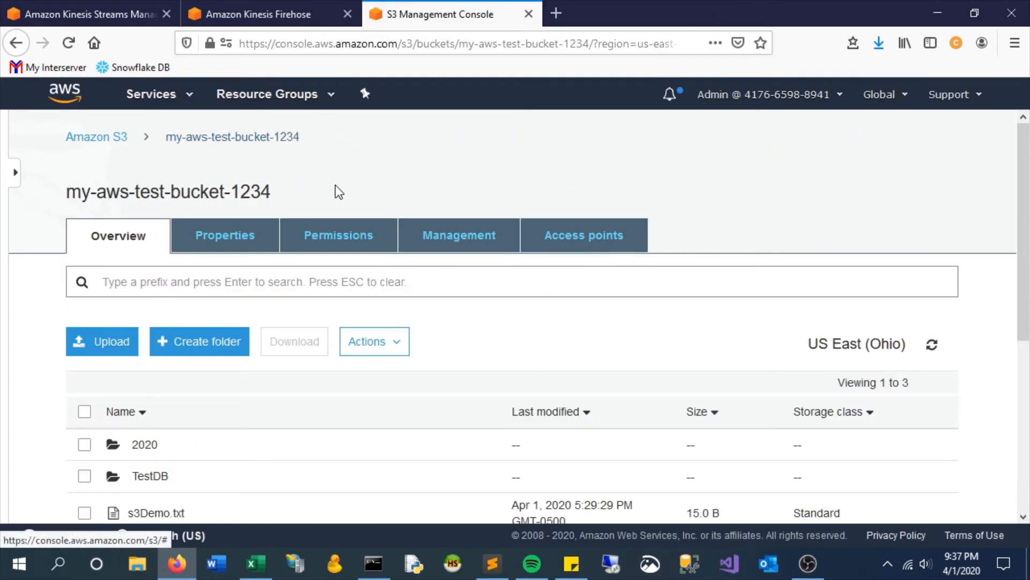
# Navigate into the bucket's 2020/04/02/02 folder and refresh to list the two delivered demo-firehose files.
pyautogui.click(269, 14)
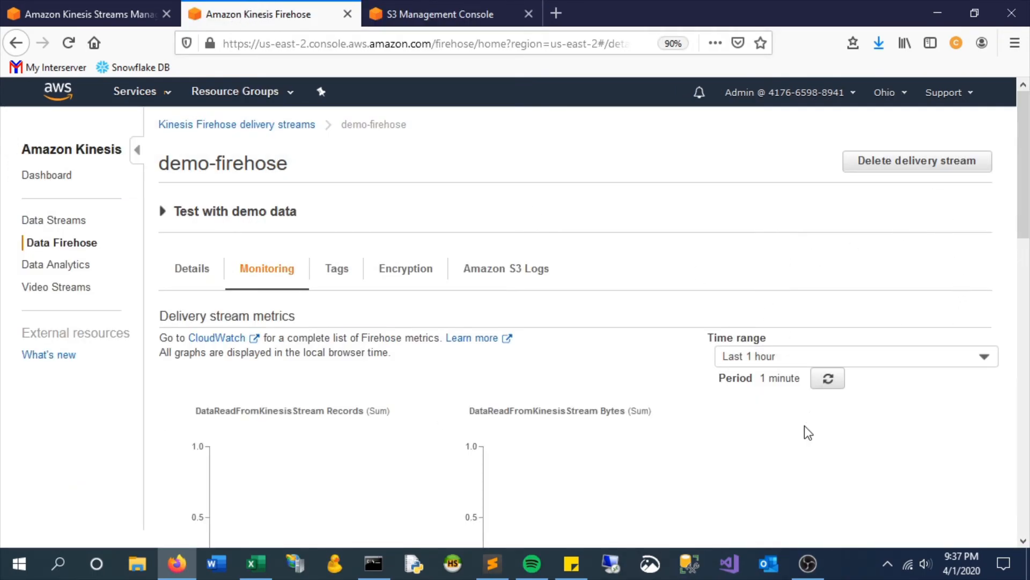
pyautogui.scroll(-3)
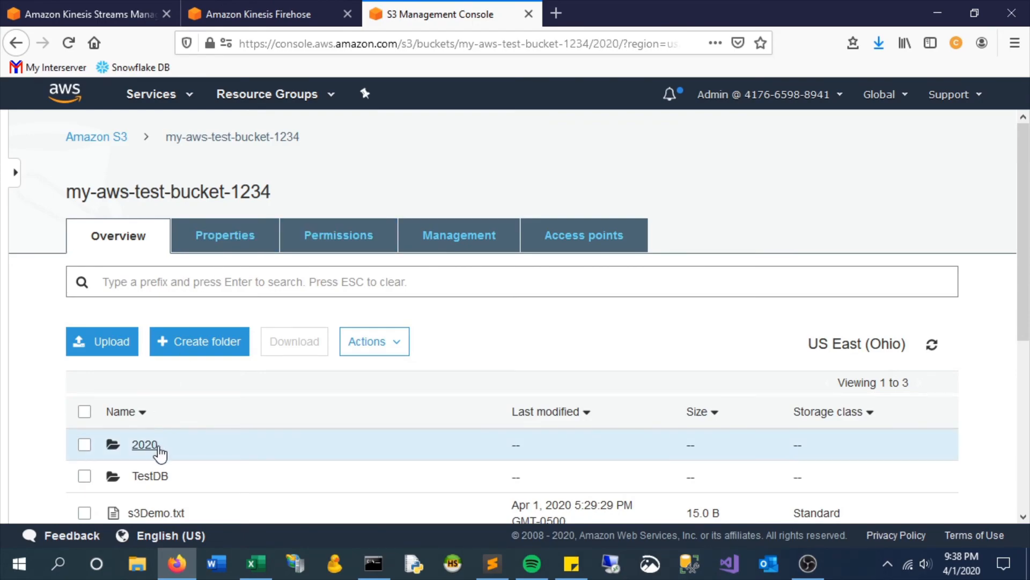
pyautogui.click(144, 444)
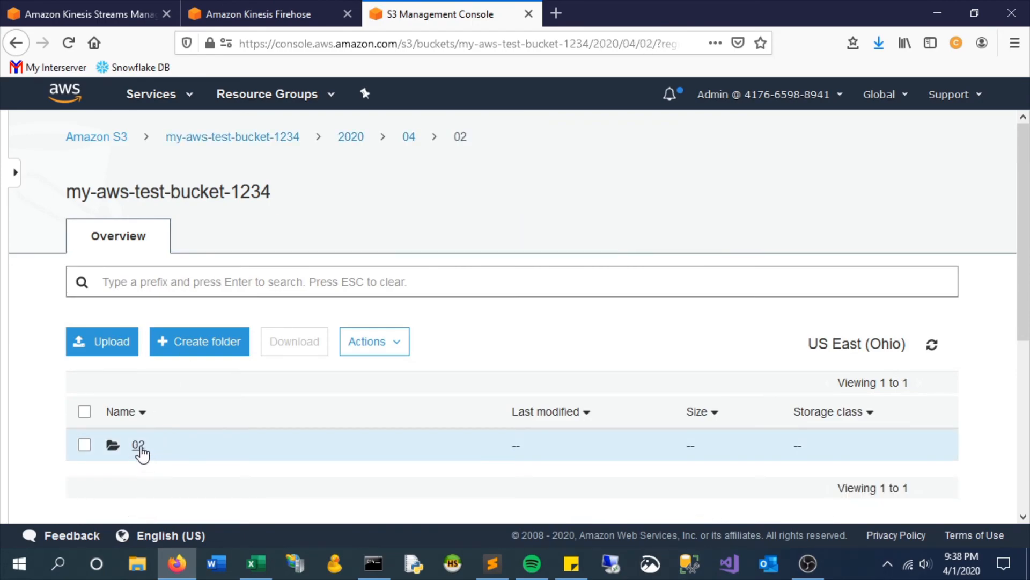
pyautogui.click(138, 445)
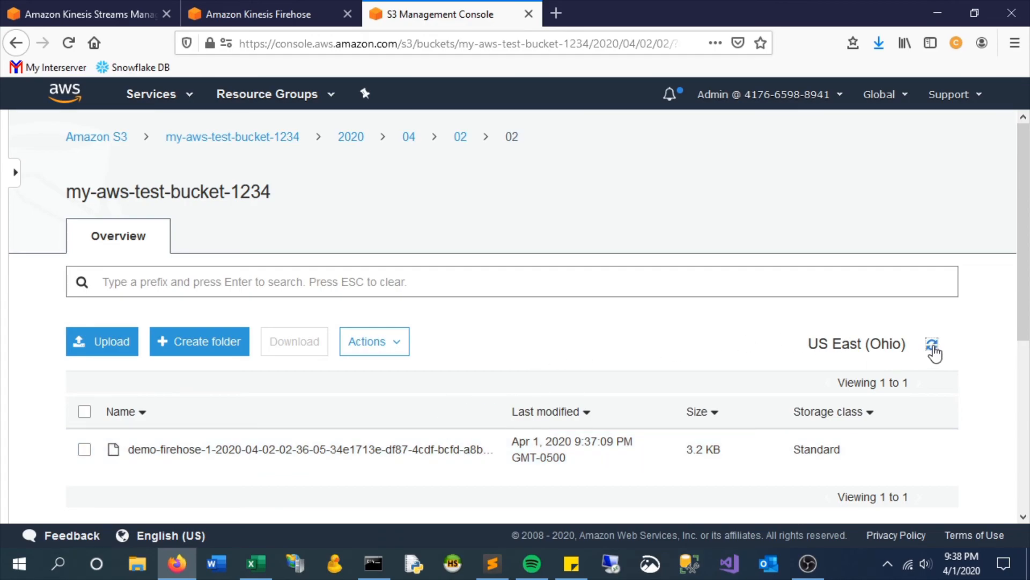
pyautogui.click(932, 344)
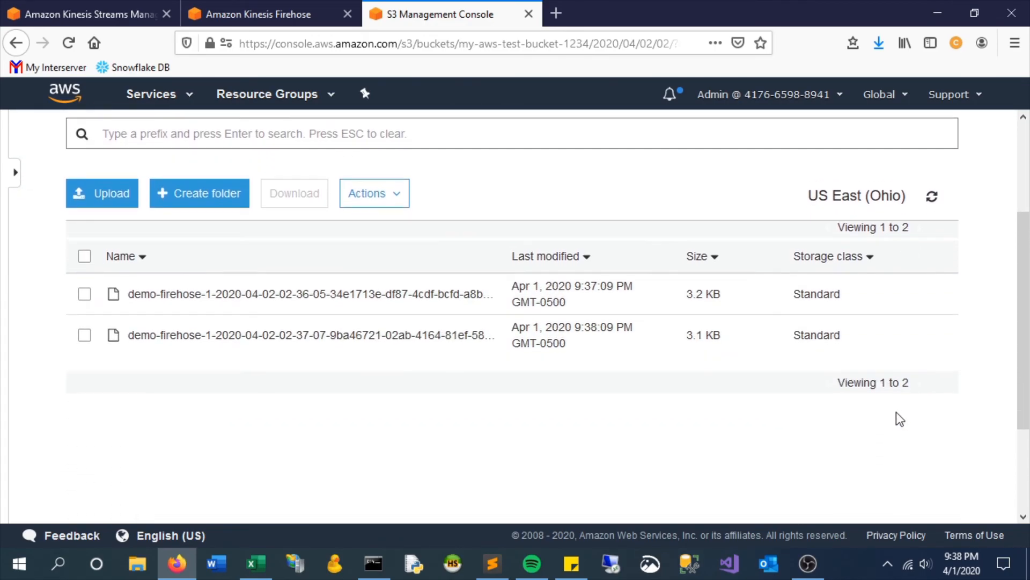